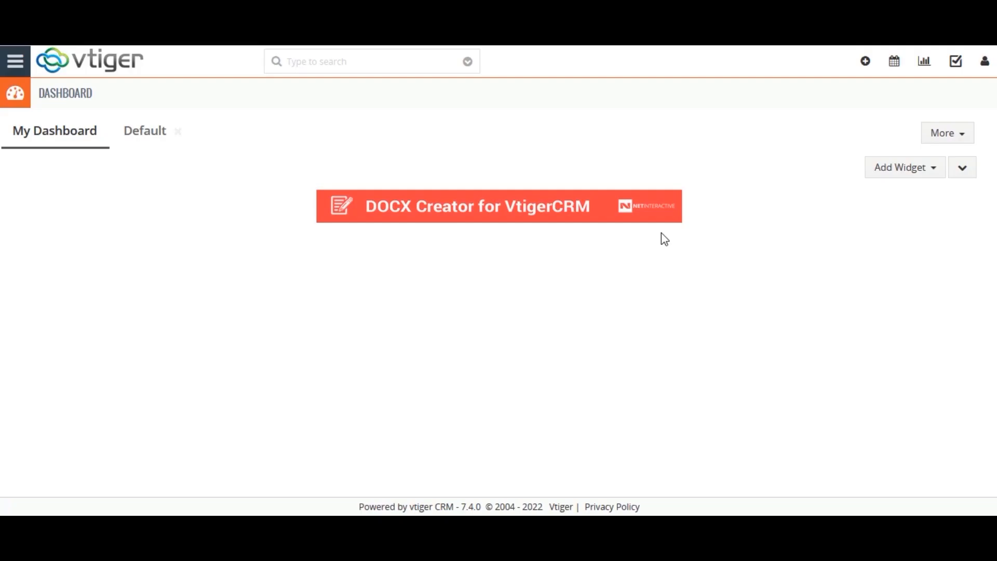
Reach the Smart Duplicate Merger settings from the Tools section of the main navigation
left_click(144, 131)
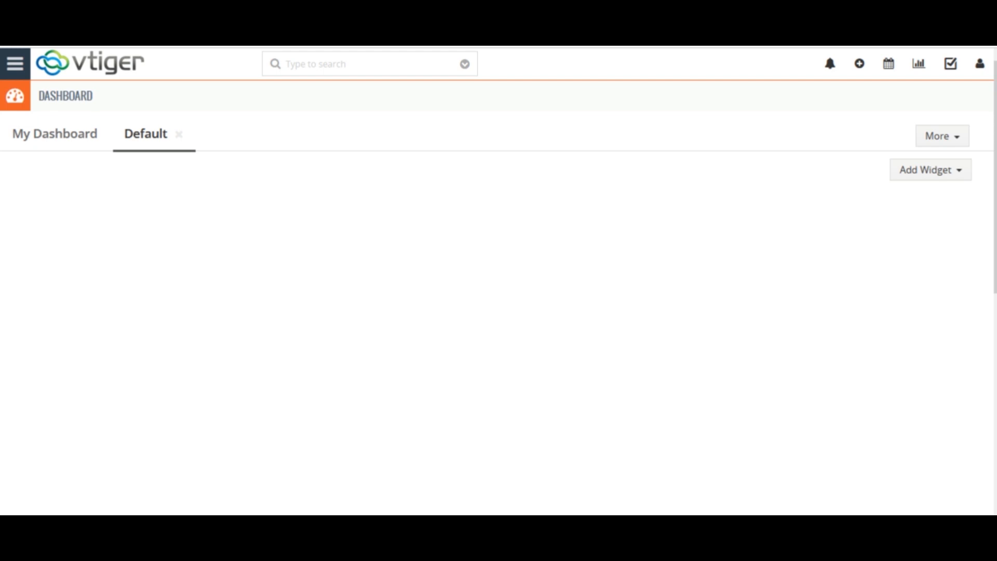
left_click(54, 134)
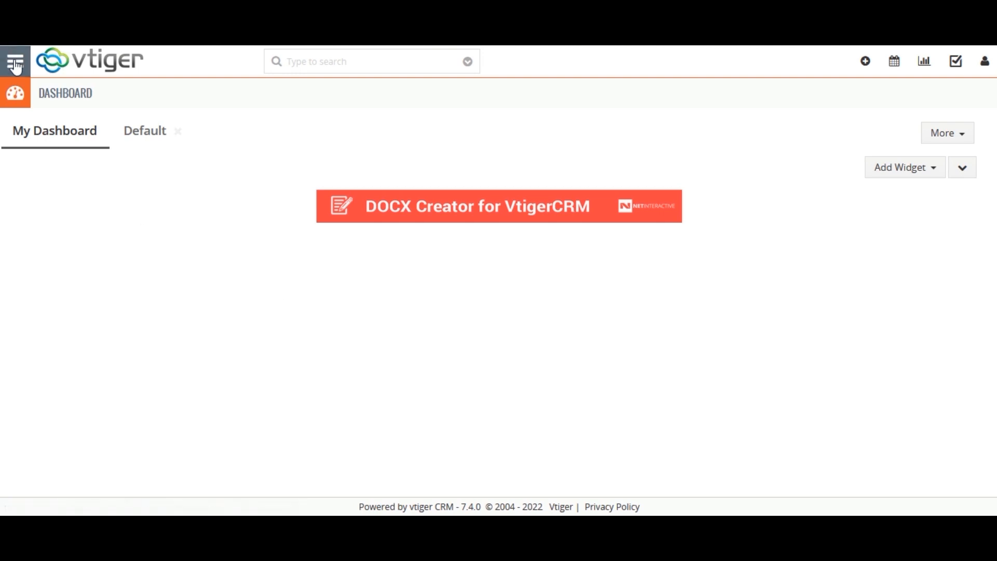
left_click(14, 61)
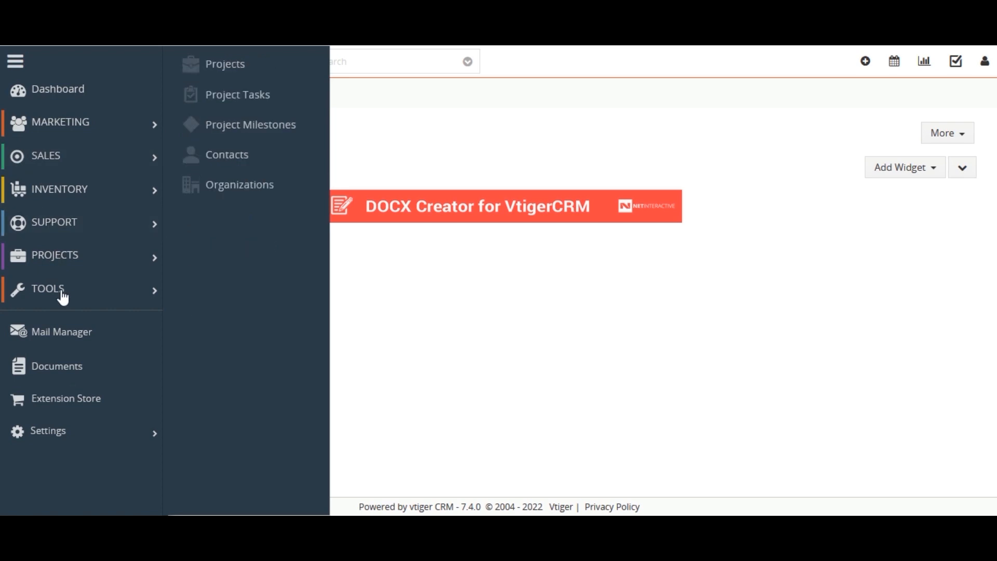
left_click(48, 288)
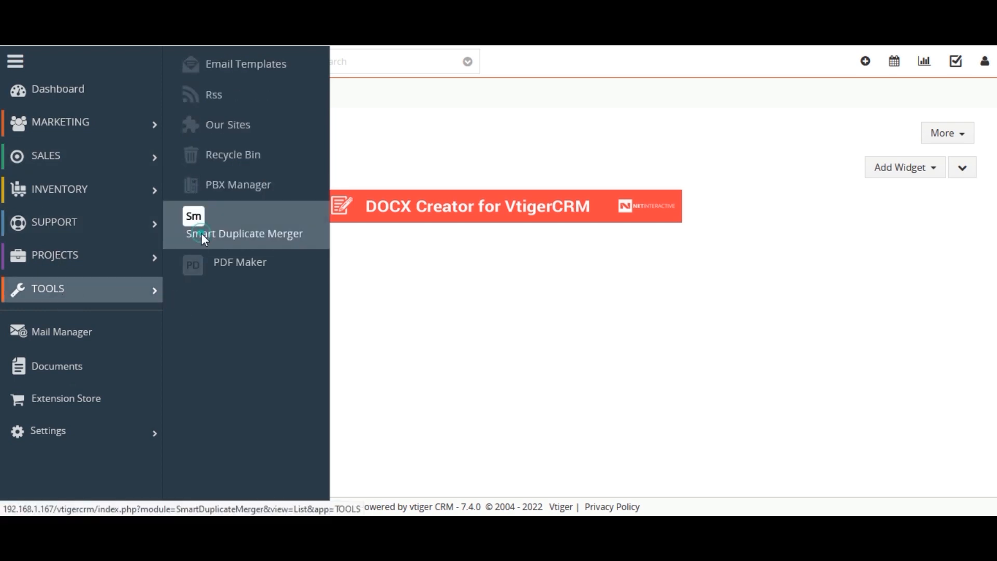
left_click(244, 234)
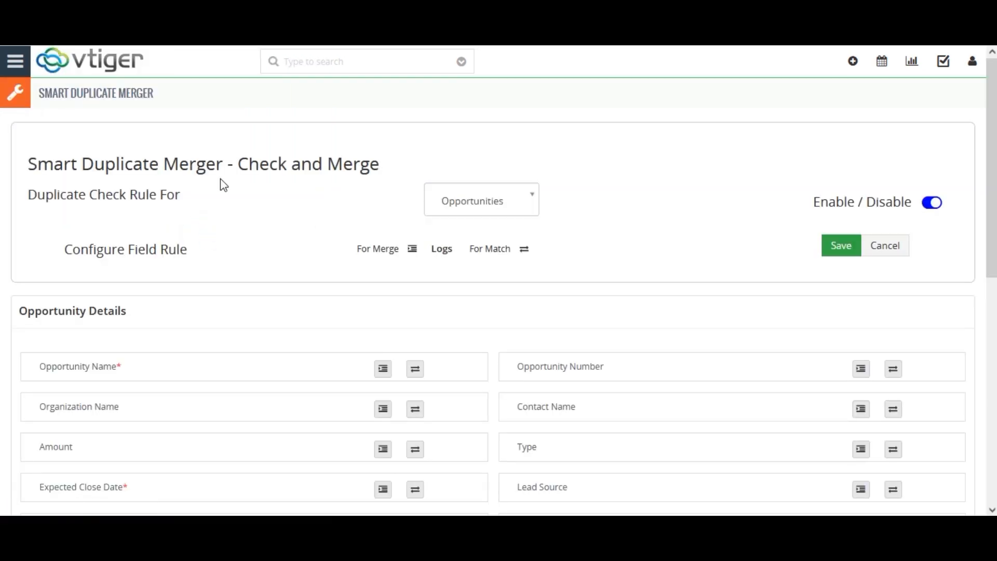
mouse_move(614, 181)
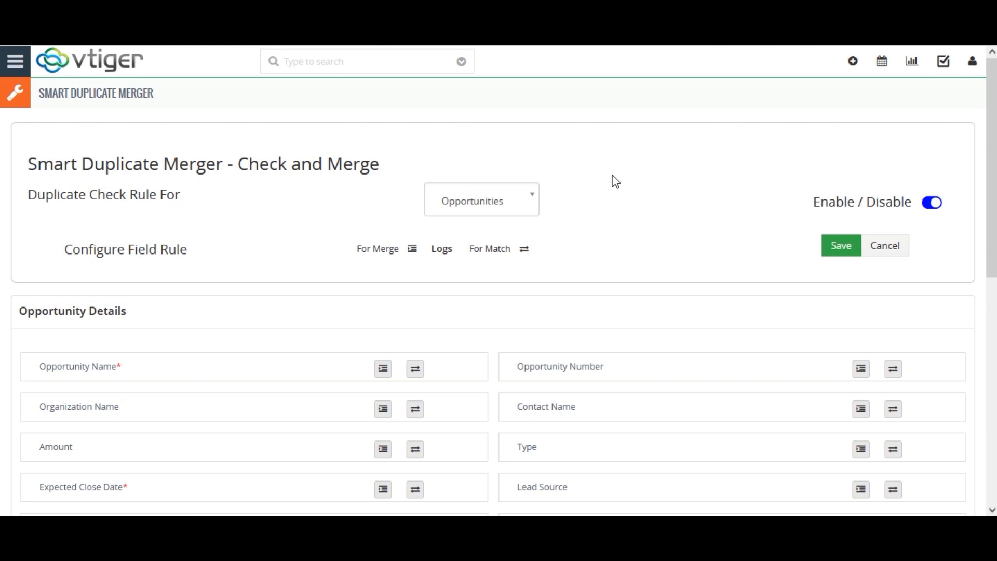
mouse_move(3, 163)
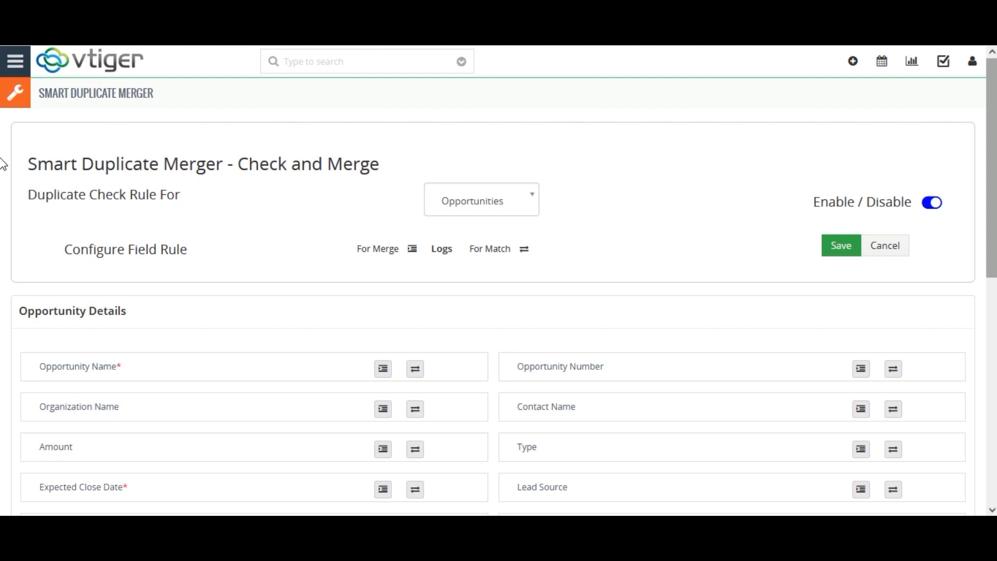
Toggle the rule off and on, then choose Contacts as the duplicate check module
left_click(932, 203)
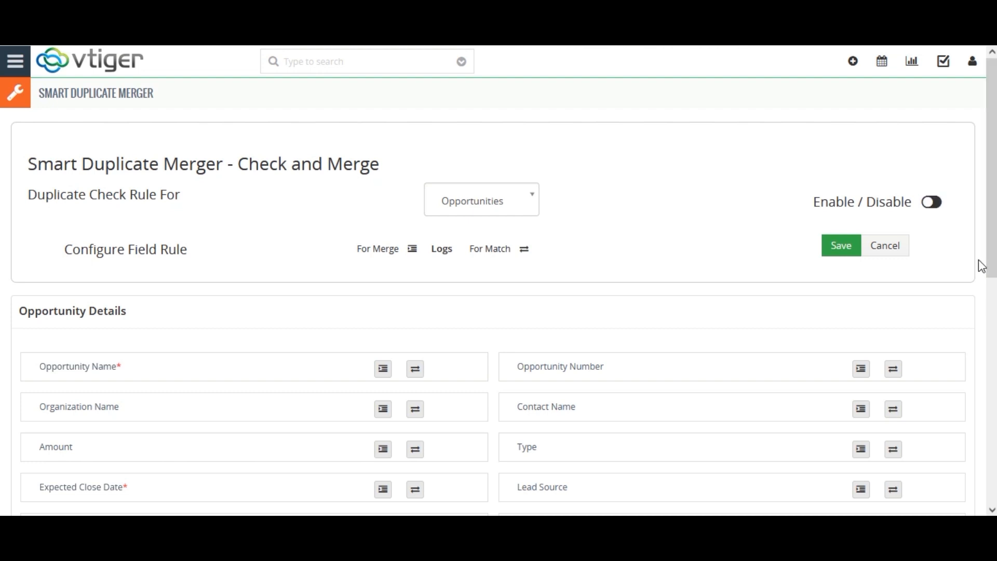
mouse_move(944, 208)
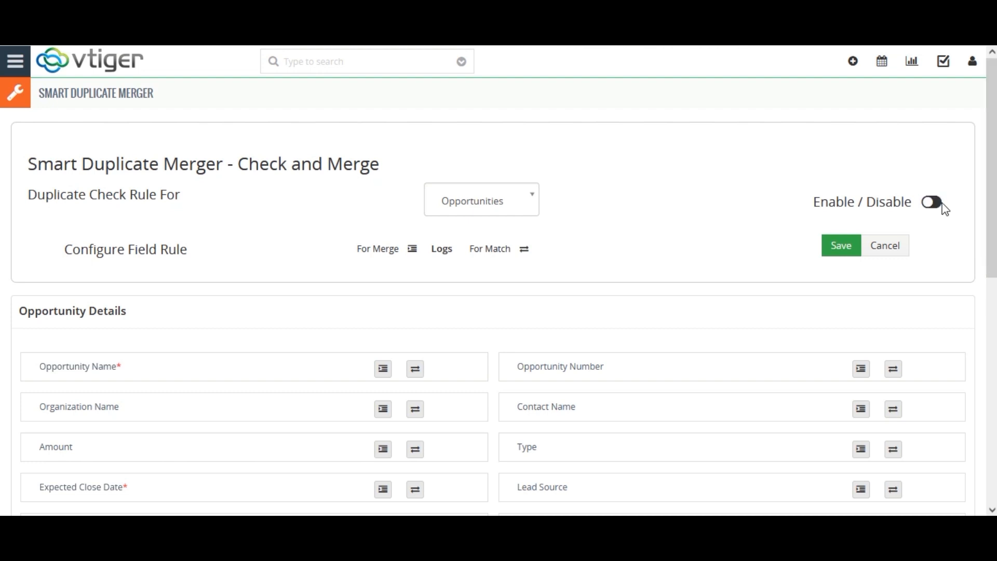
left_click(930, 203)
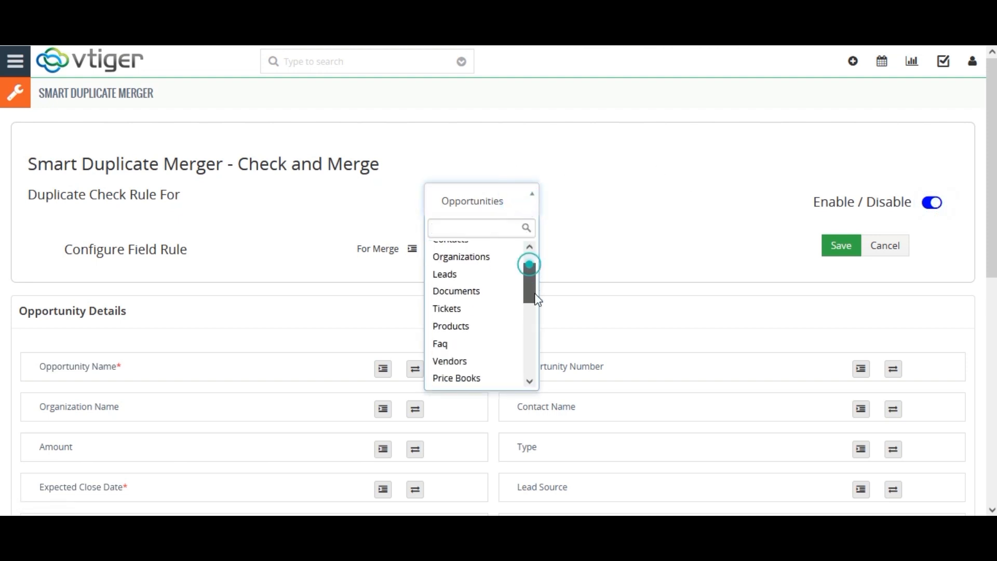
scroll("down", 3)
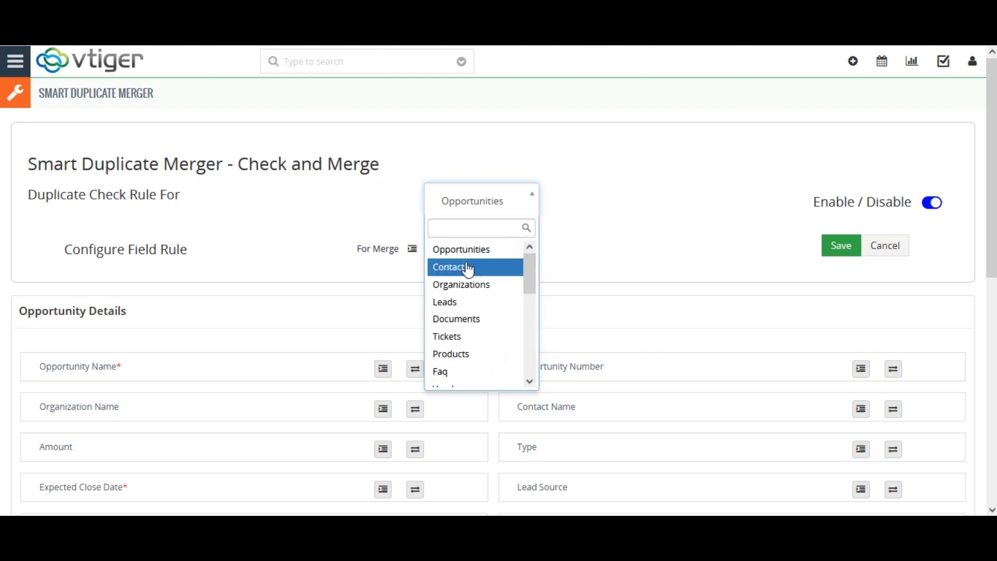
left_click(452, 267)
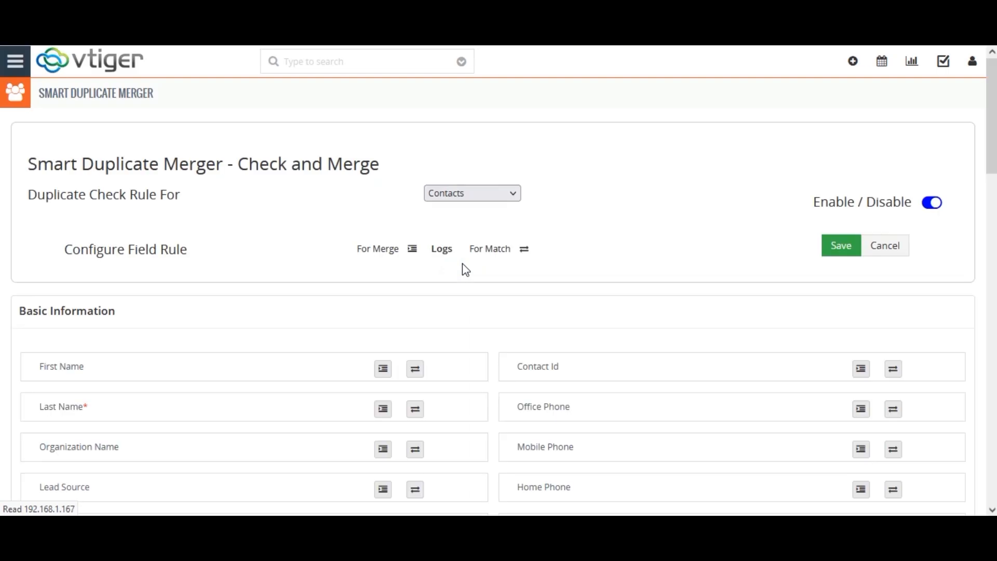
left_click(841, 245)
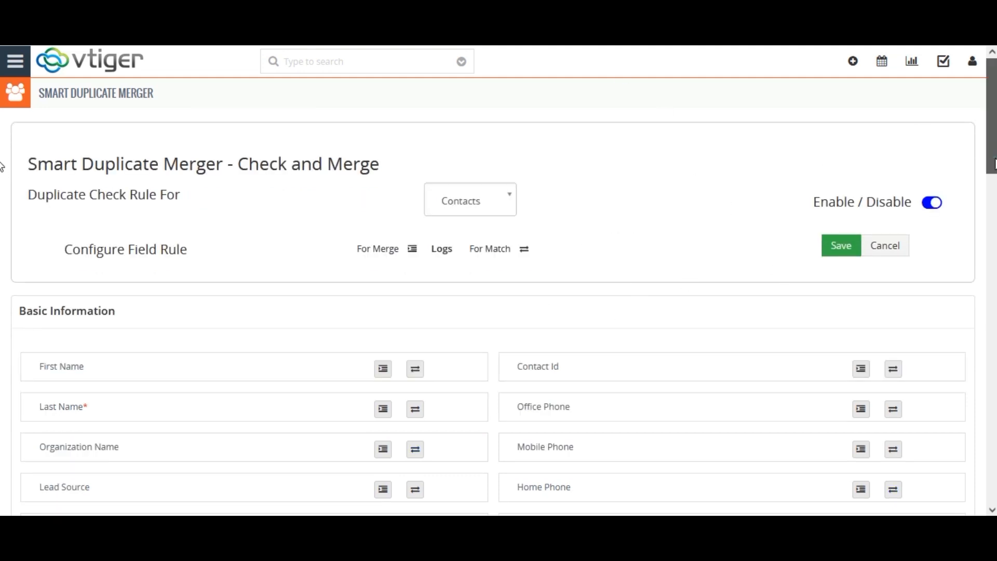
Mark Last Name and Mobile Phone as the match fields for duplicate contacts
scroll("down", 3)
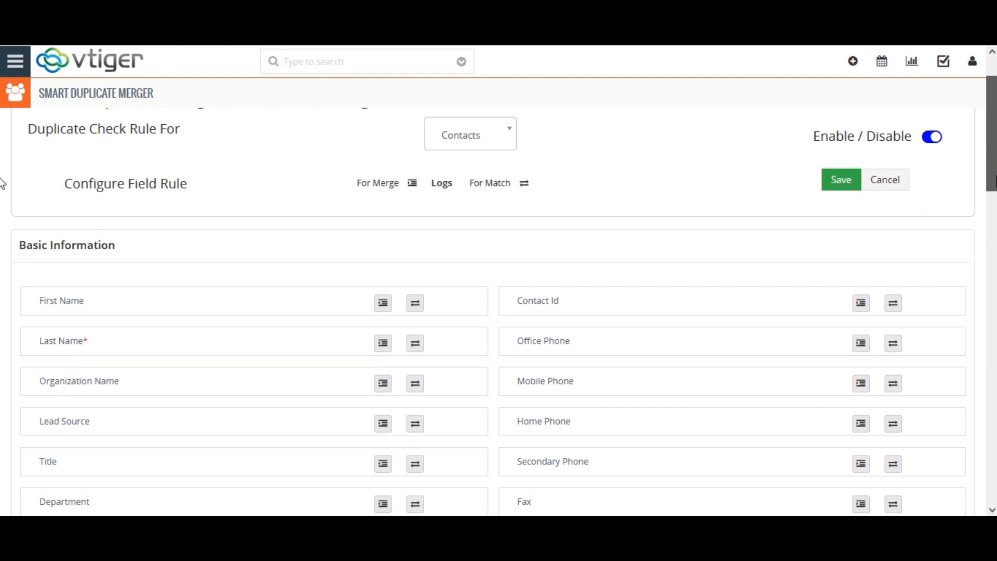
scroll("down", 3)
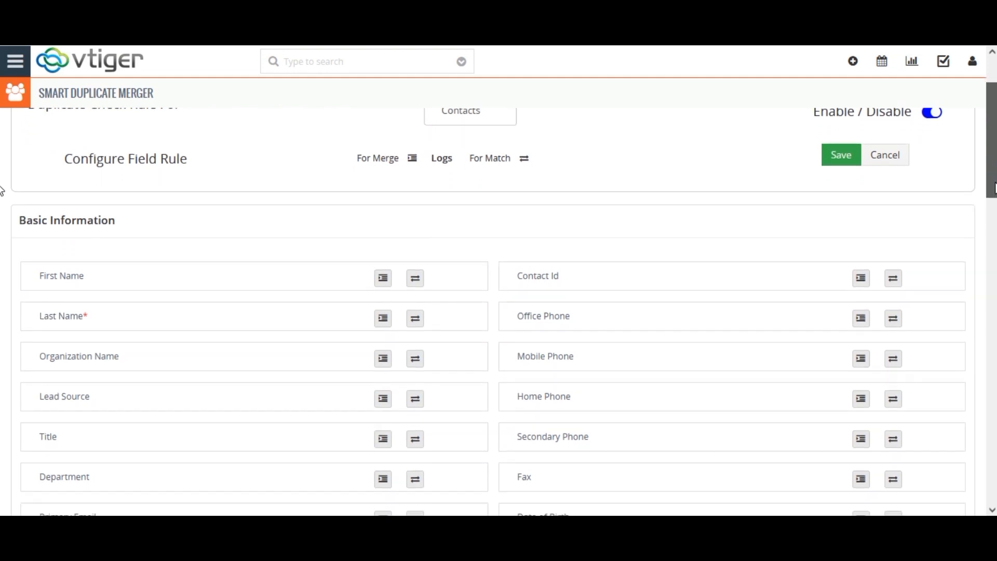
mouse_move(460, 188)
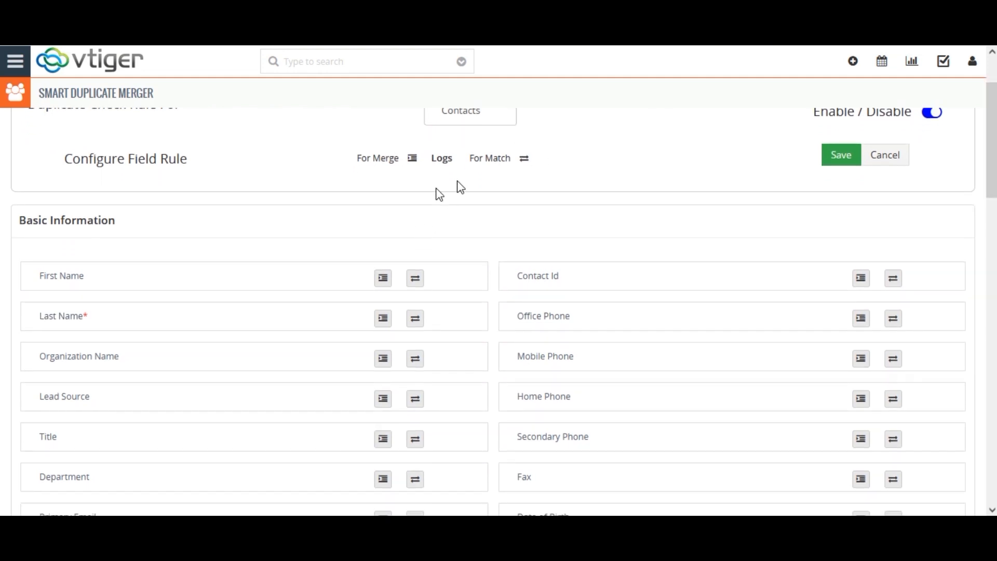
mouse_move(523, 167)
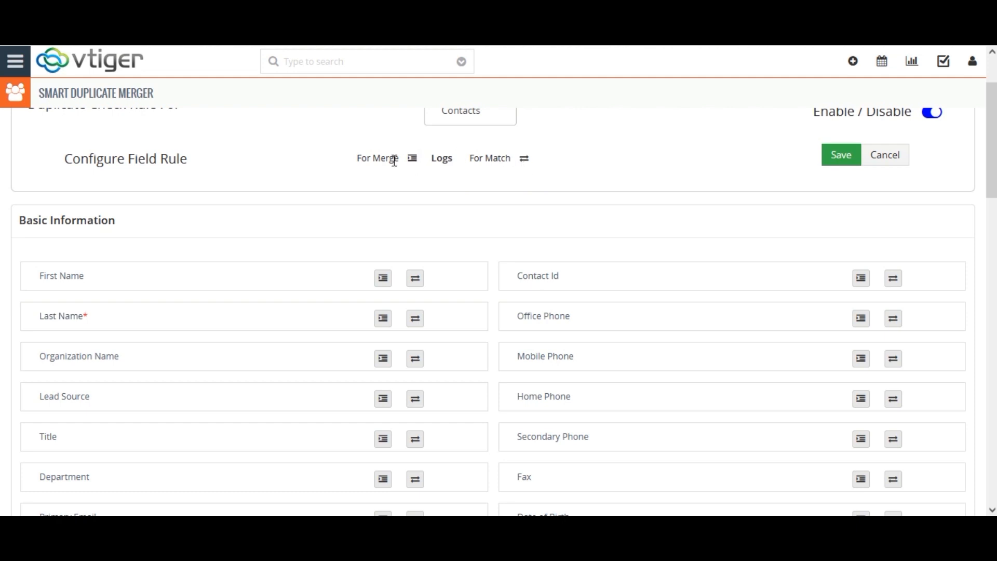
mouse_move(409, 164)
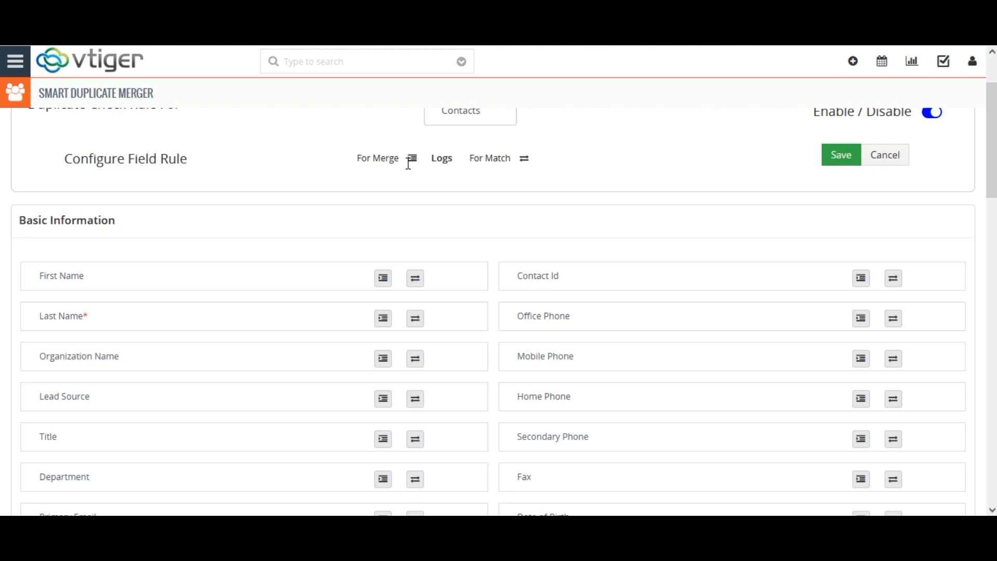
mouse_move(486, 345)
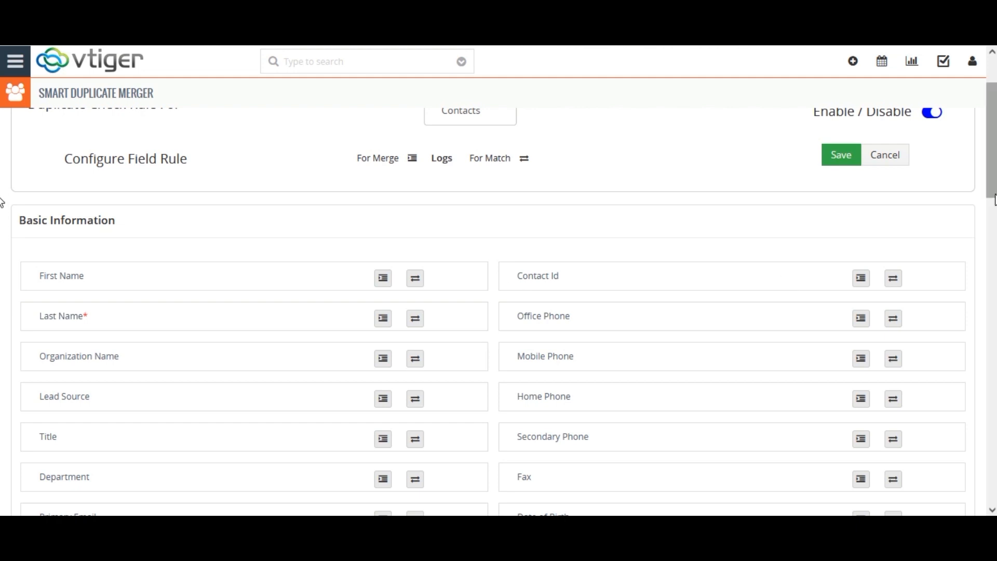
scroll("down", 3)
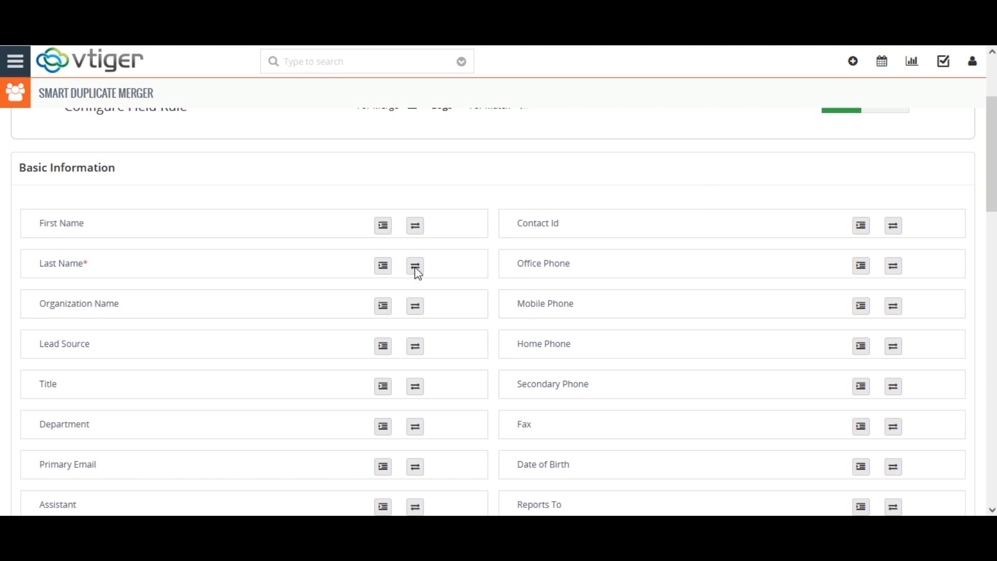
left_click(414, 265)
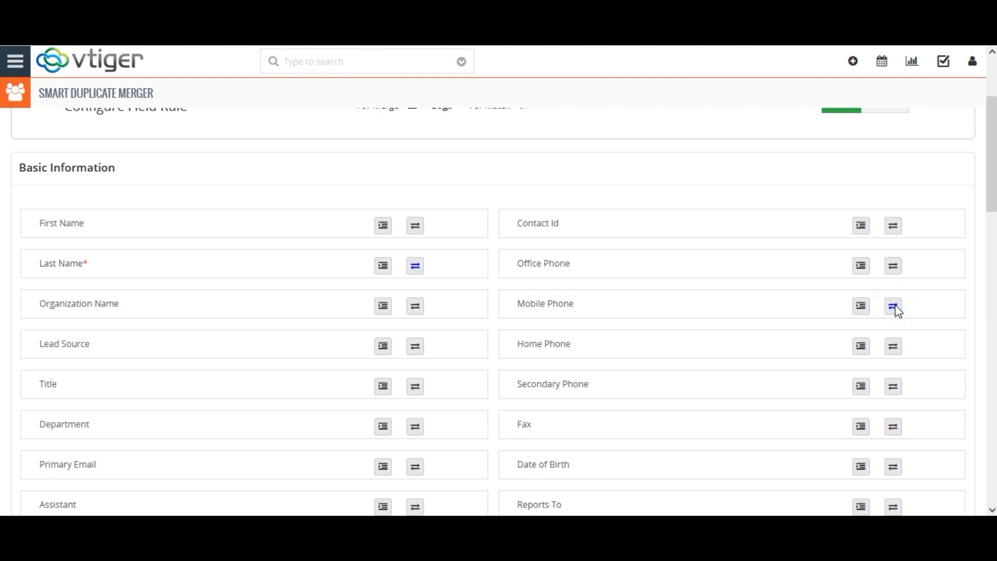
left_click(892, 306)
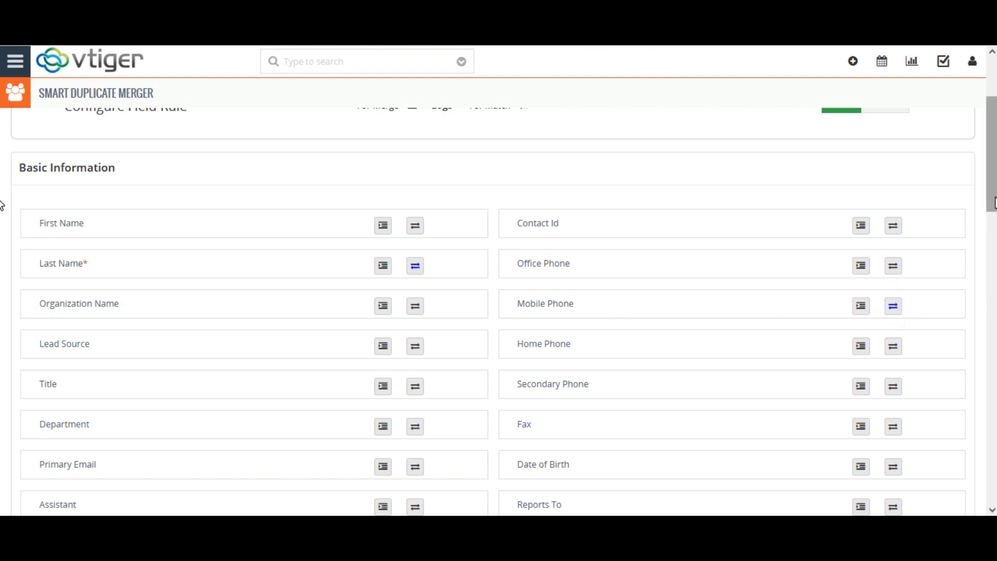
Save the Contacts duplicate check rule
scroll("down", 3)
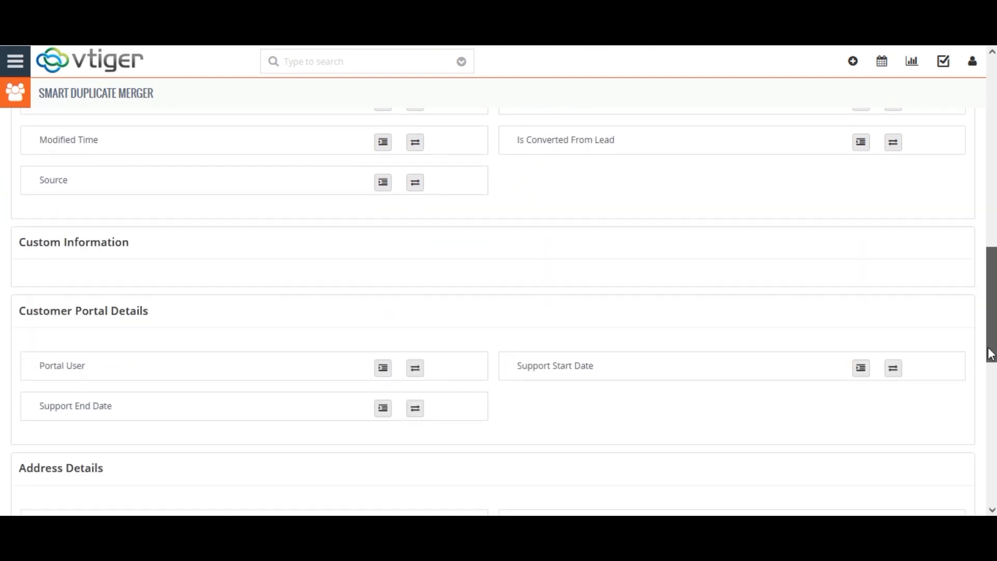
scroll("down", 3)
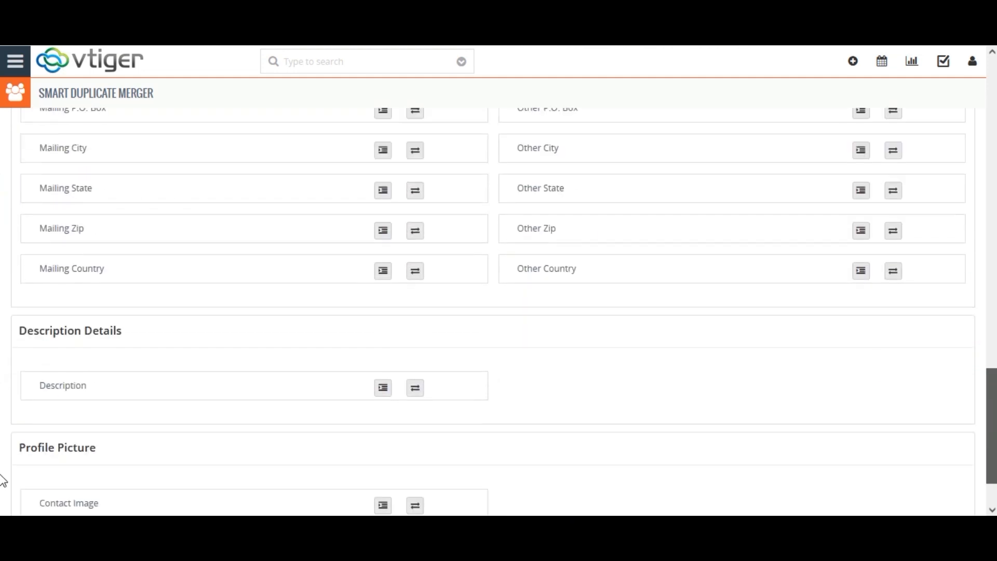
scroll("down", 3)
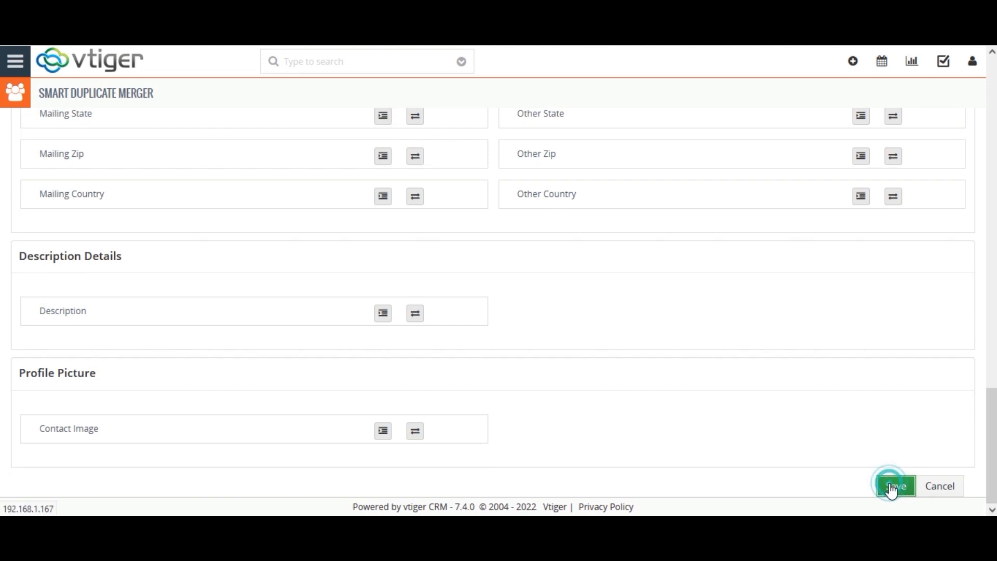
left_click(894, 486)
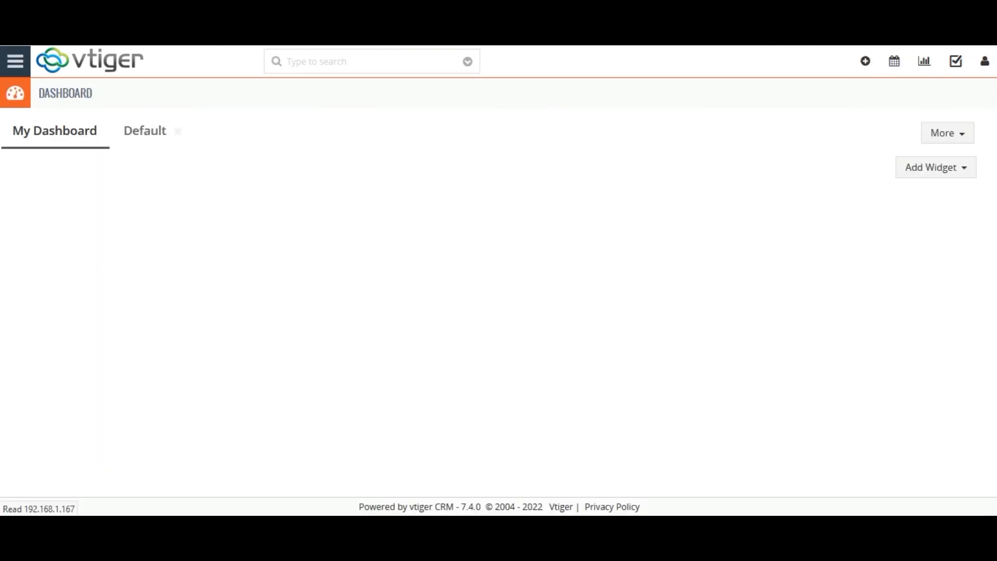
Go to the Contacts list via the Sales section of the navigation
left_click(15, 61)
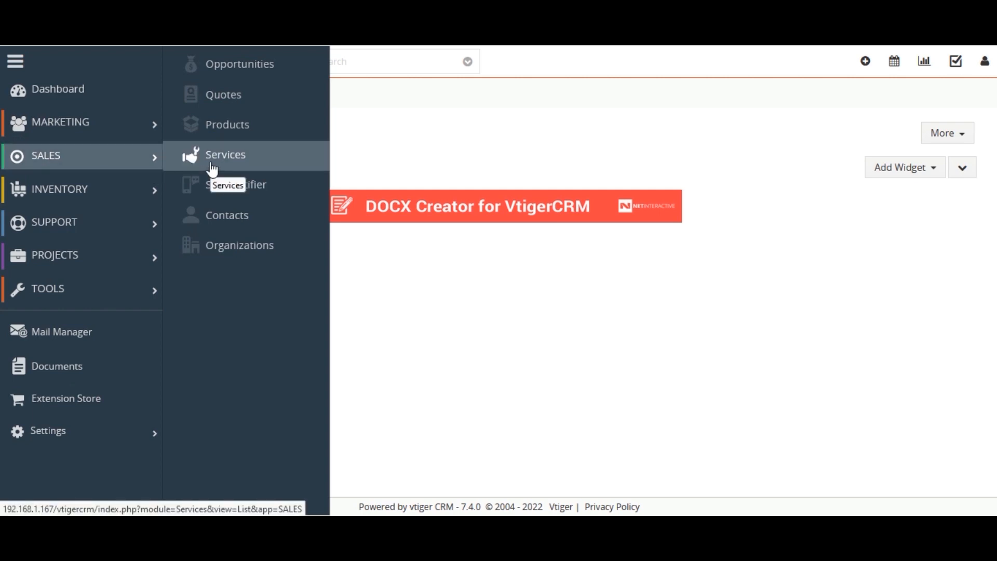
mouse_move(226, 215)
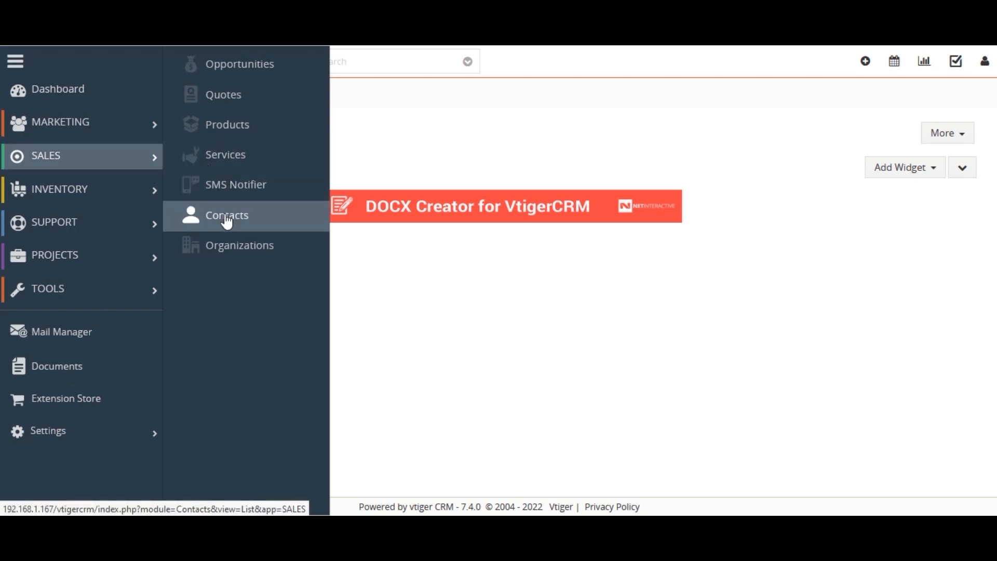
left_click(227, 215)
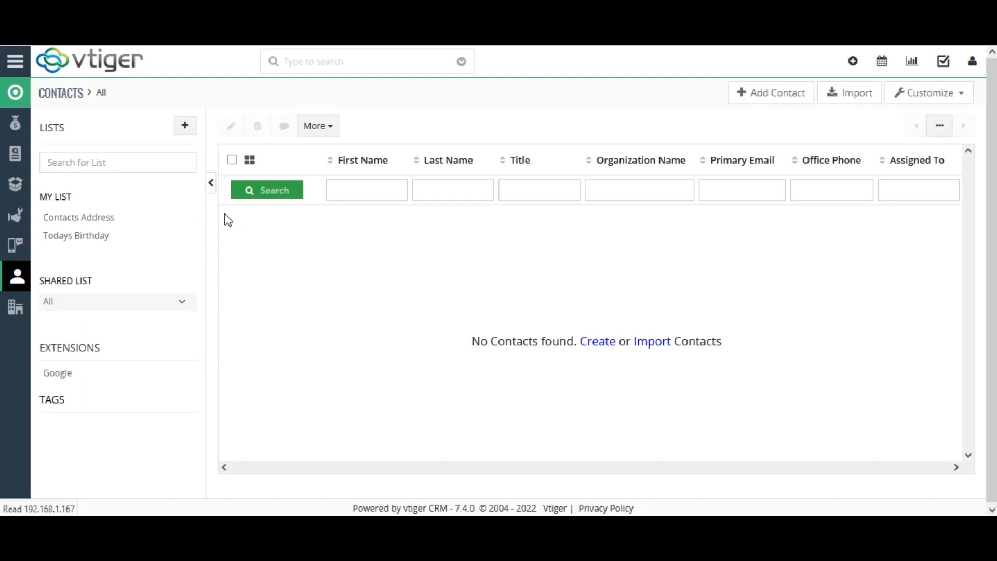
Create contact Demo Sample with mobile 12345678, save it, and return to the contacts list
left_click(770, 93)
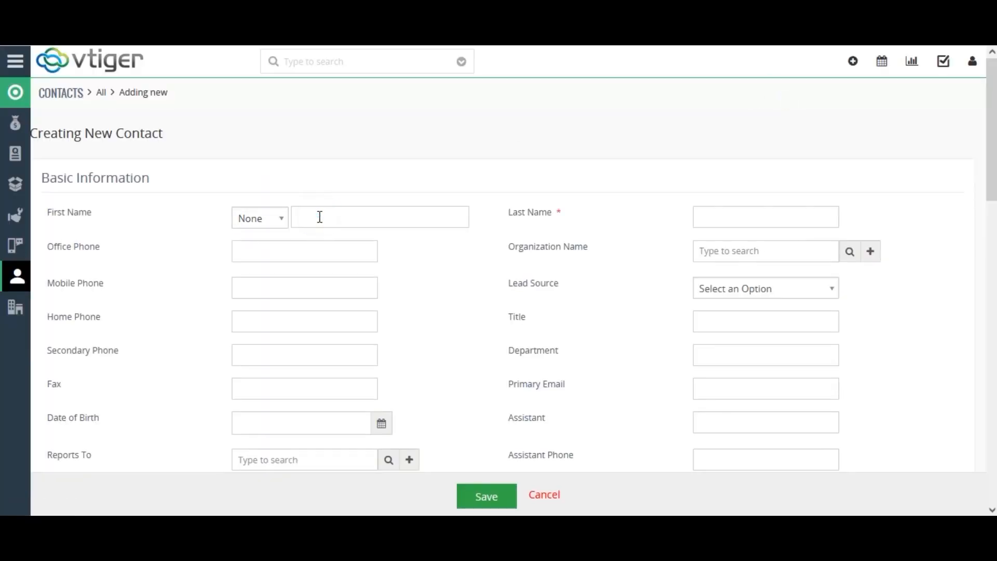
type("Demo")
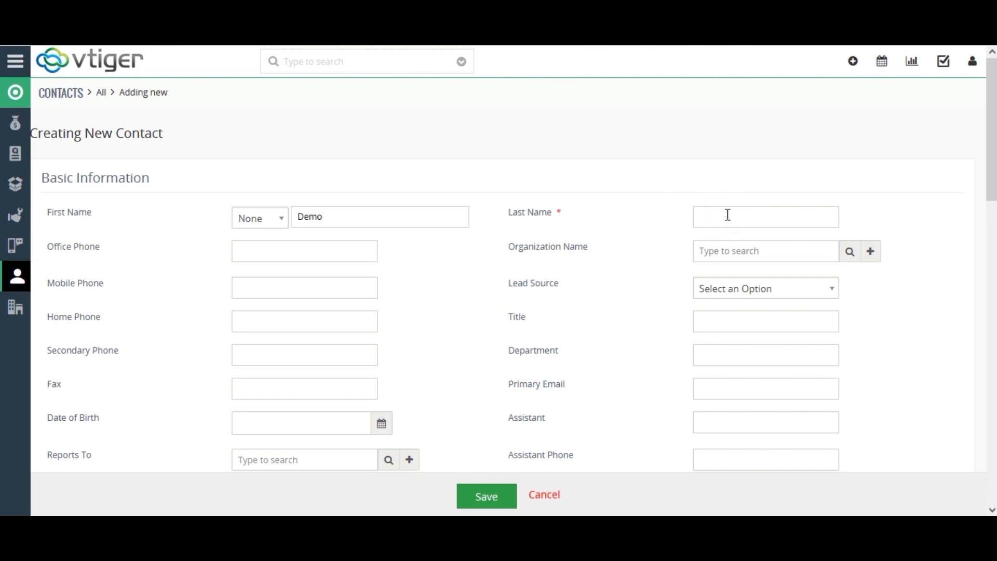
type("Sample")
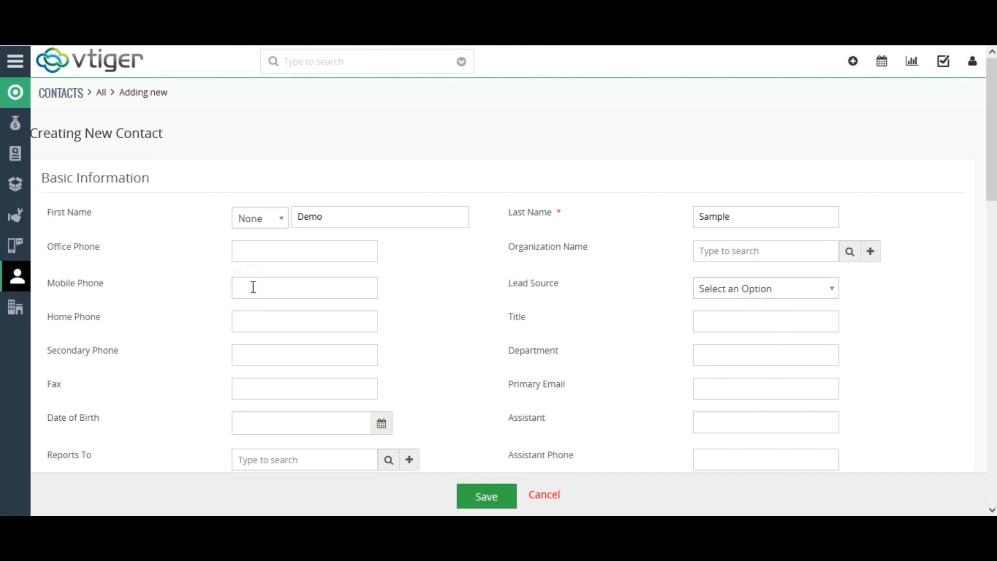
type("123")
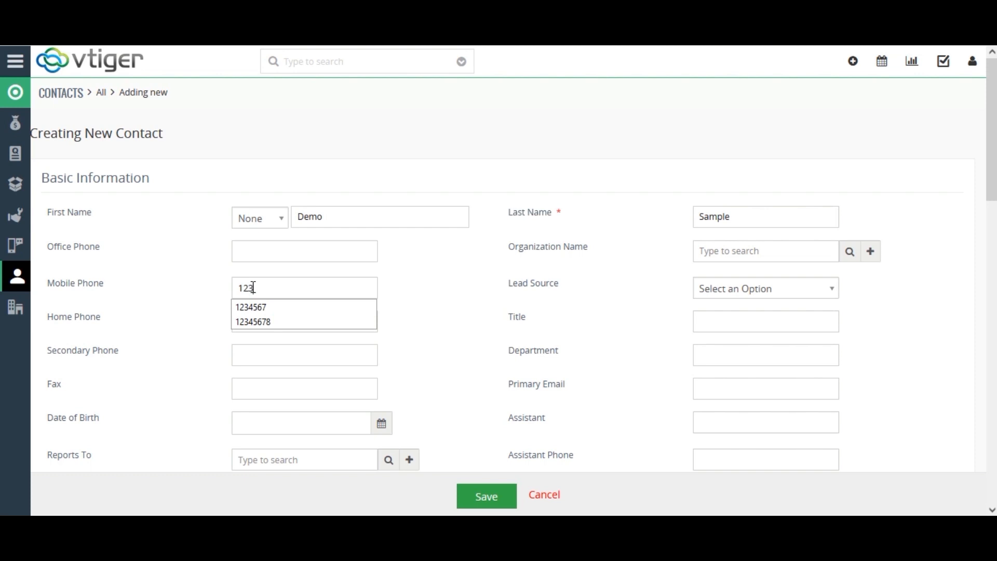
left_click(252, 322)
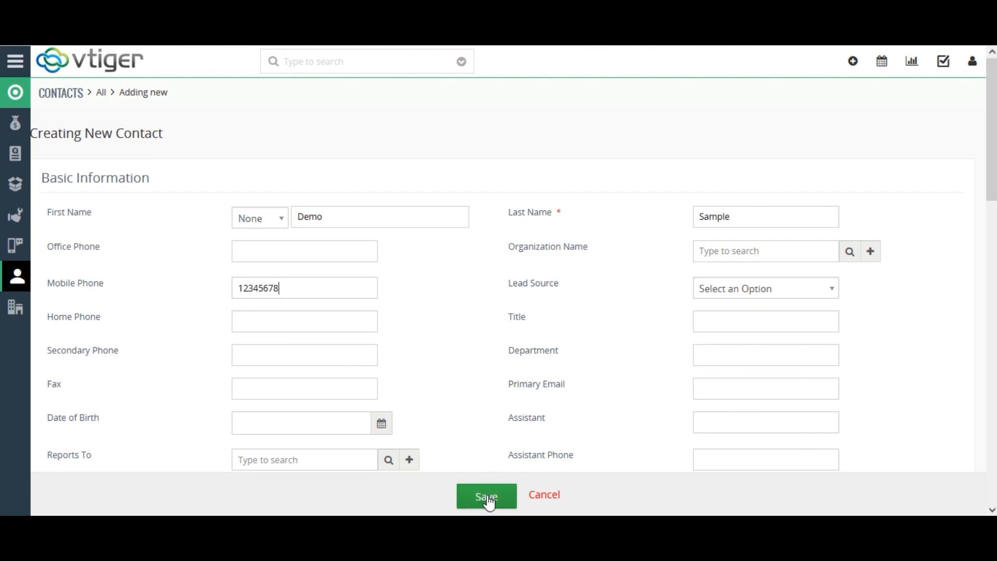
left_click(486, 497)
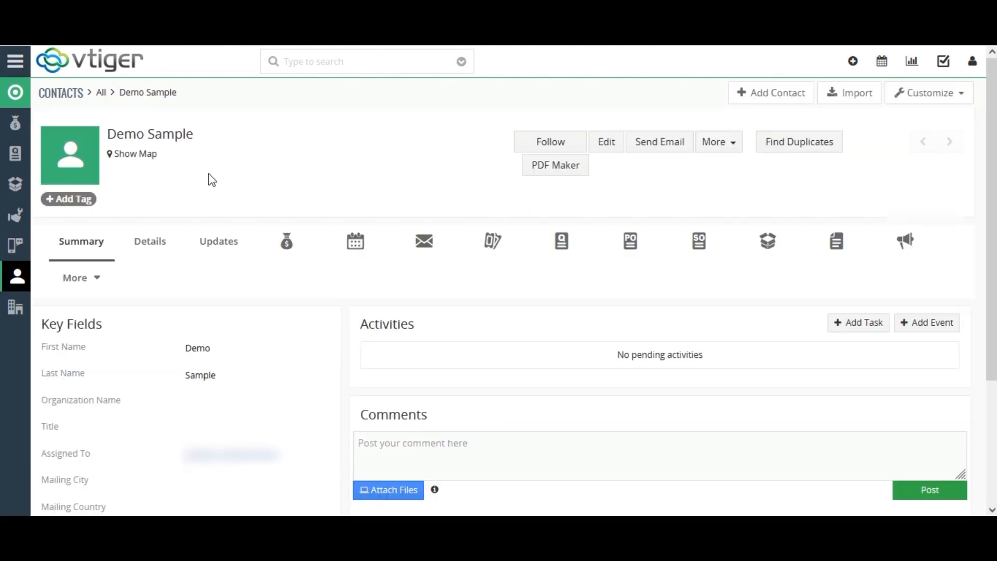
left_click(101, 93)
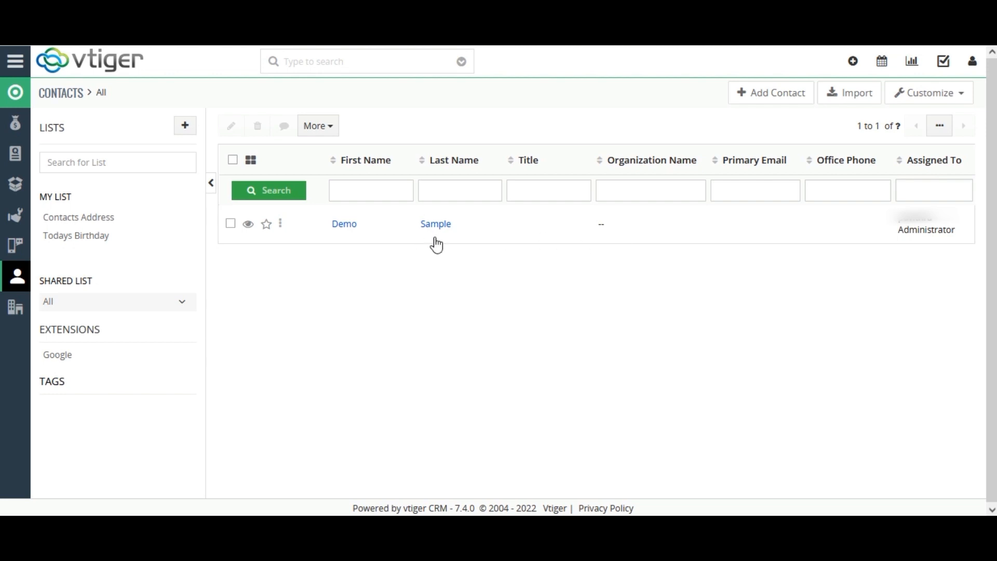
mouse_move(582, 255)
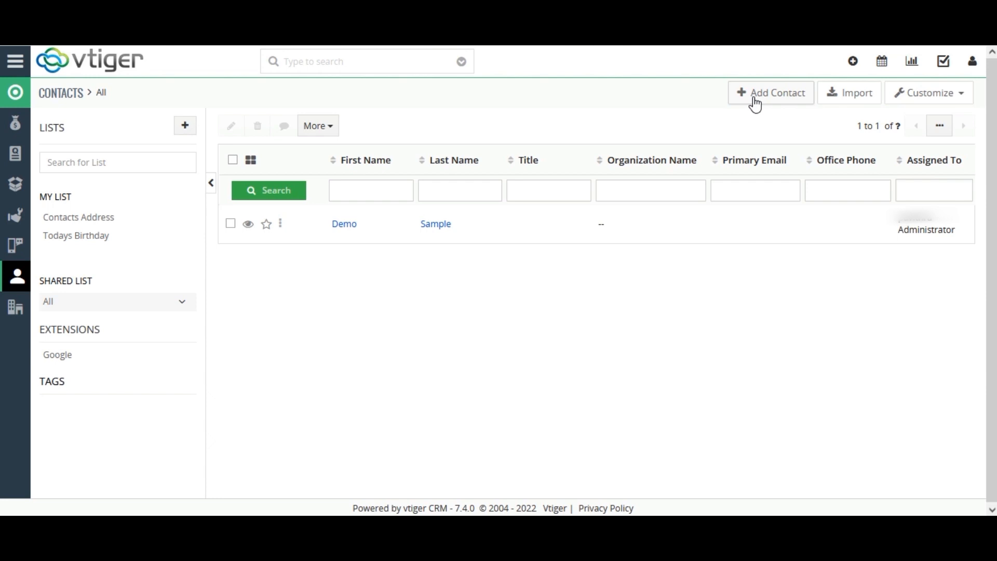
Start a blank new-contact form from the contacts list
left_click(769, 92)
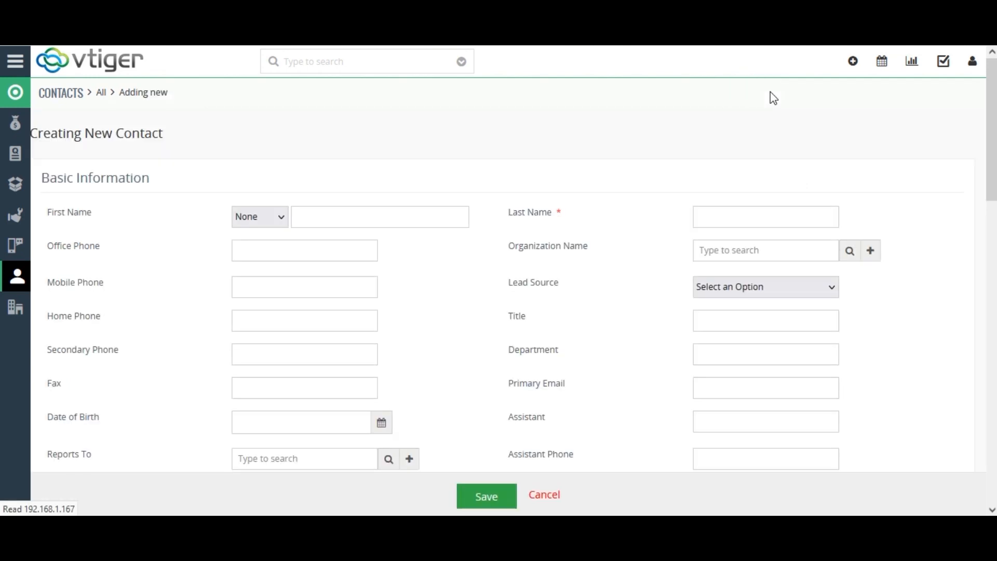
Enter first name Demo and last name Sample on the new contact
left_click(380, 216)
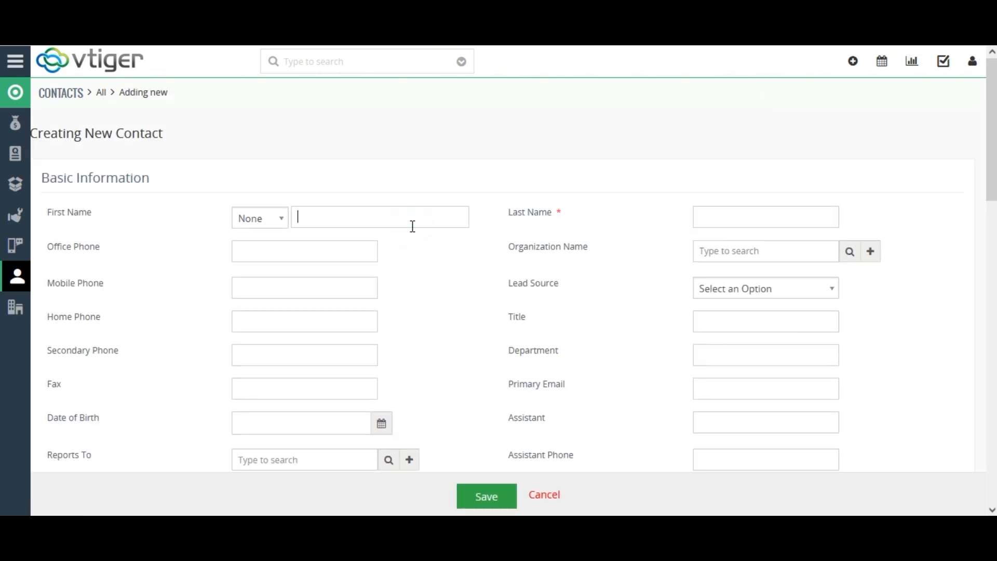
type("Demo")
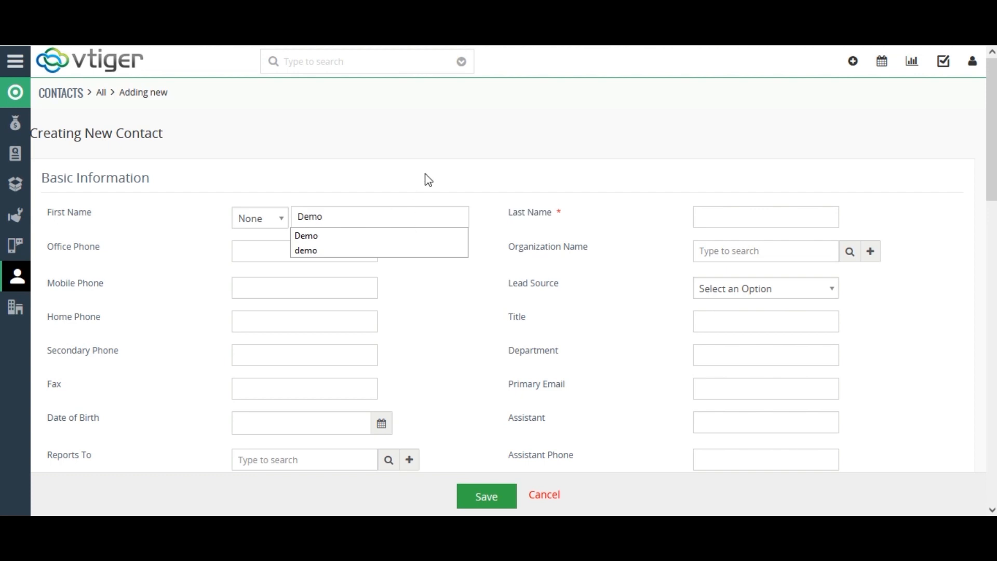
left_click(765, 216)
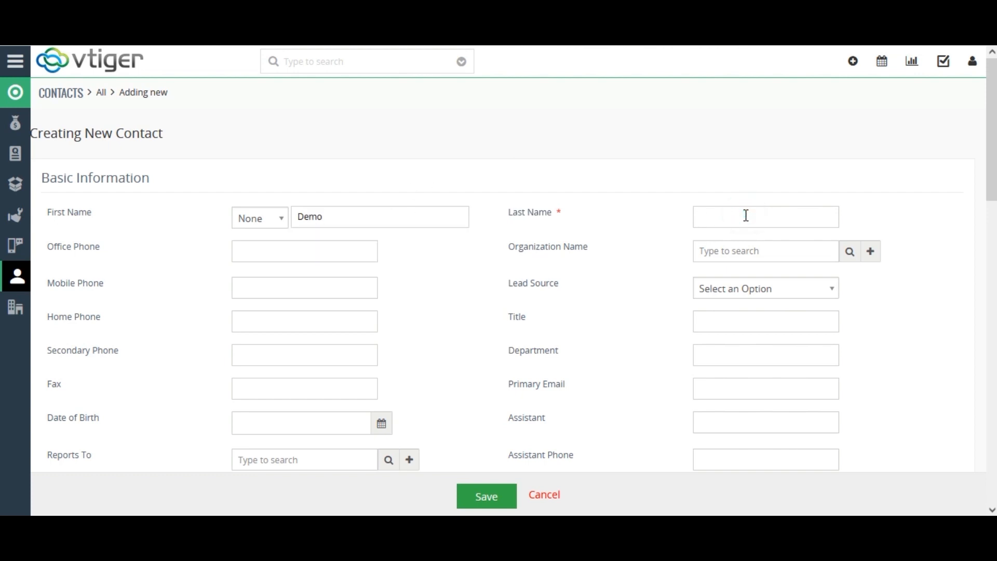
type("Sam")
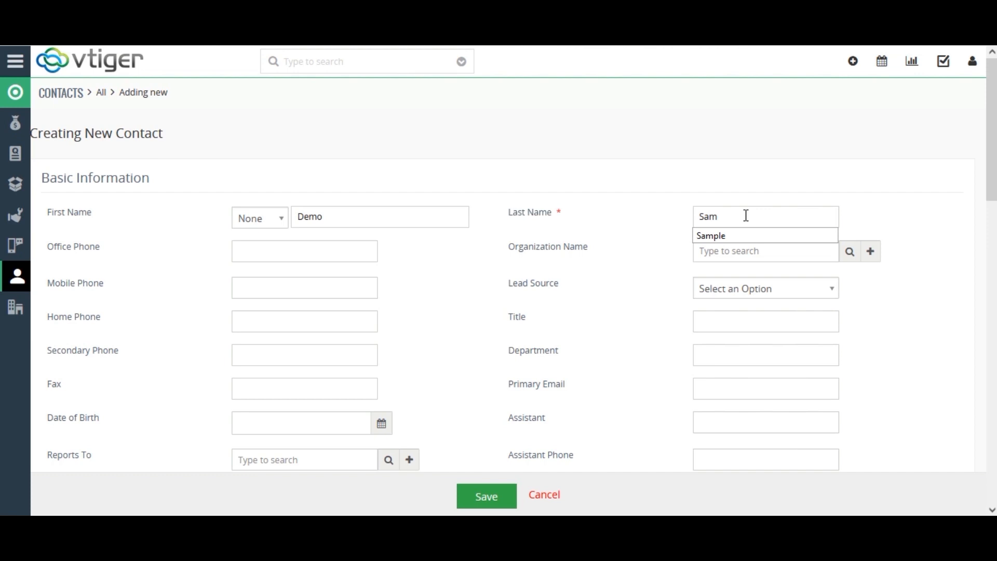
left_click(711, 236)
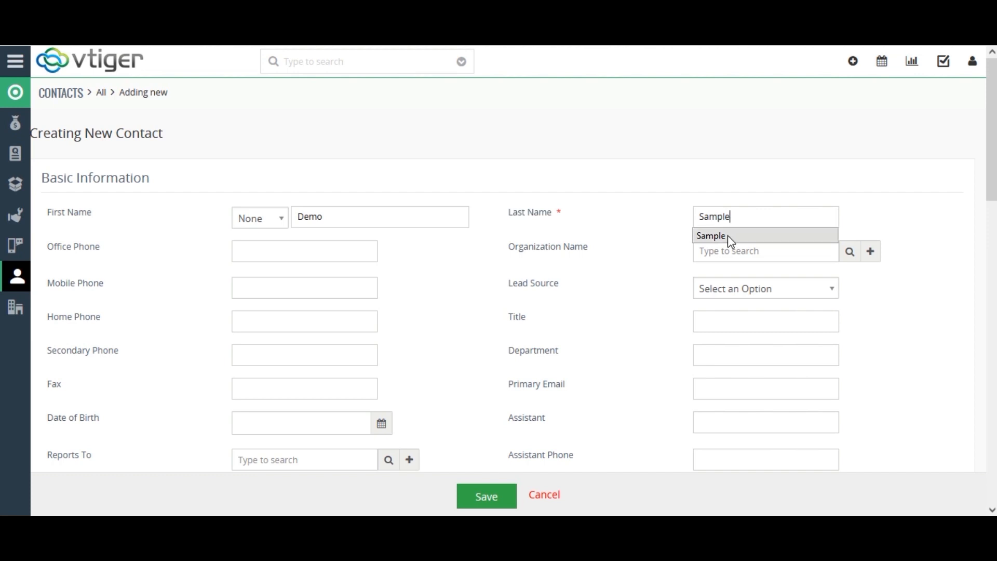
left_click(710, 236)
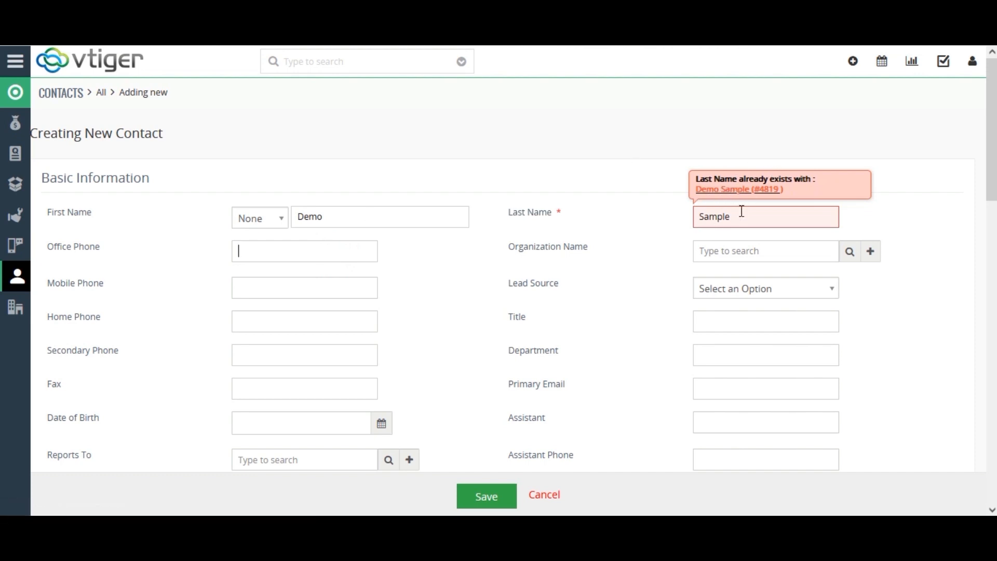
mouse_move(318, 252)
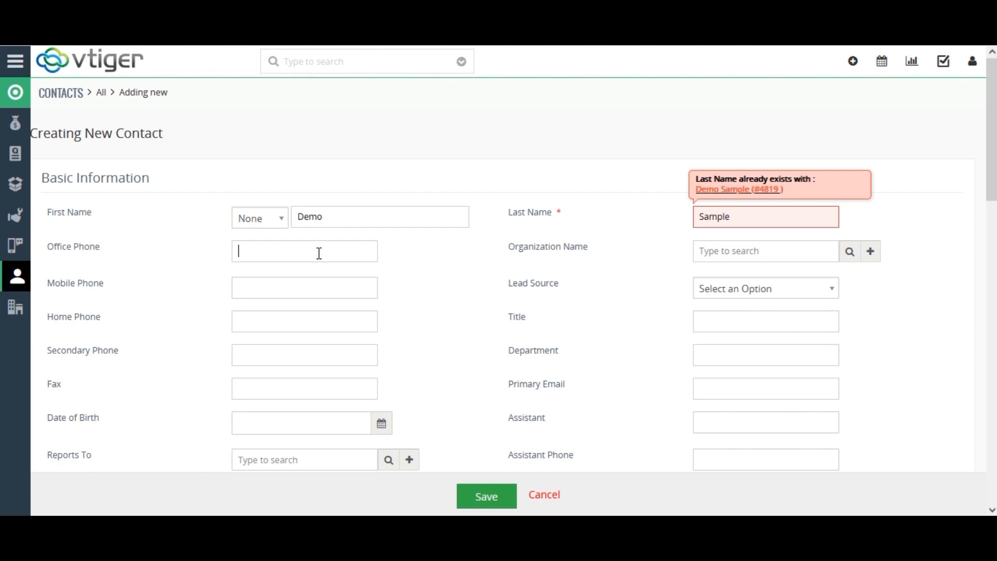
type("3456")
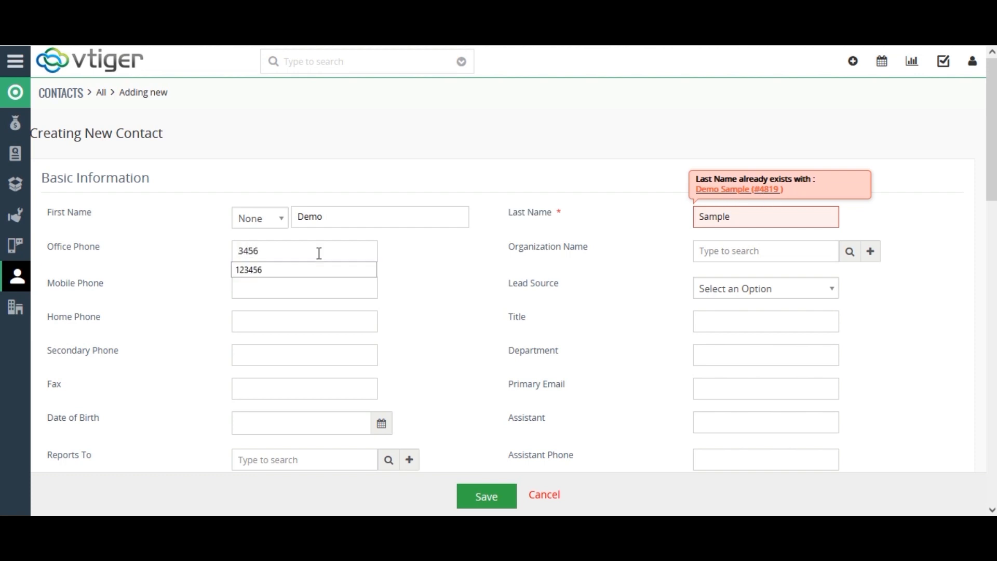
type("7")
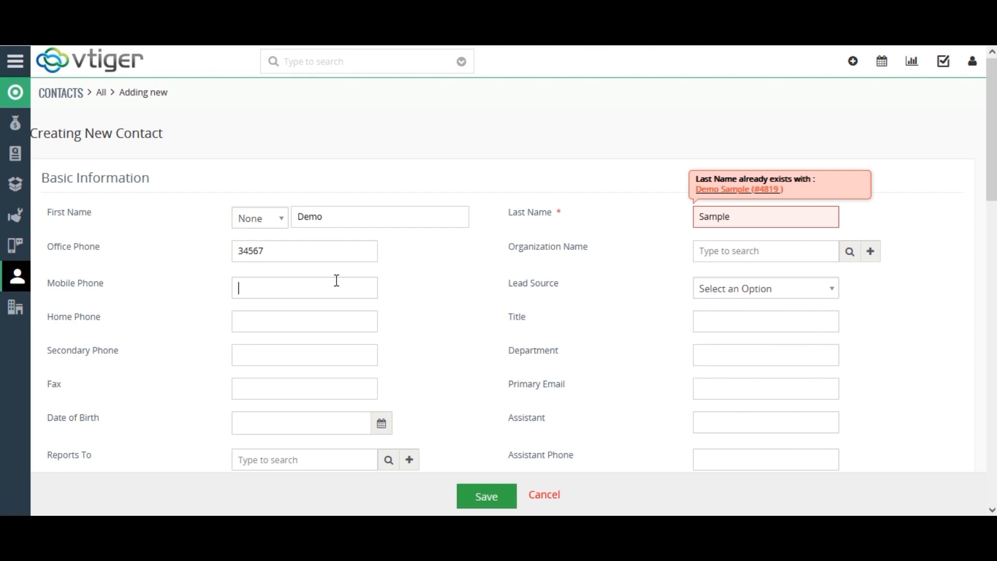
type("1")
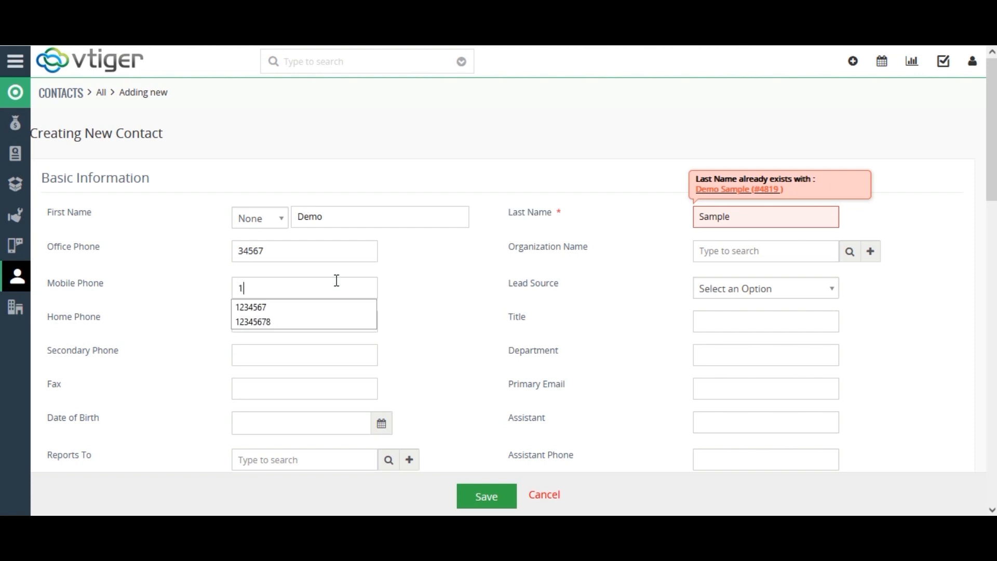
left_click(253, 321)
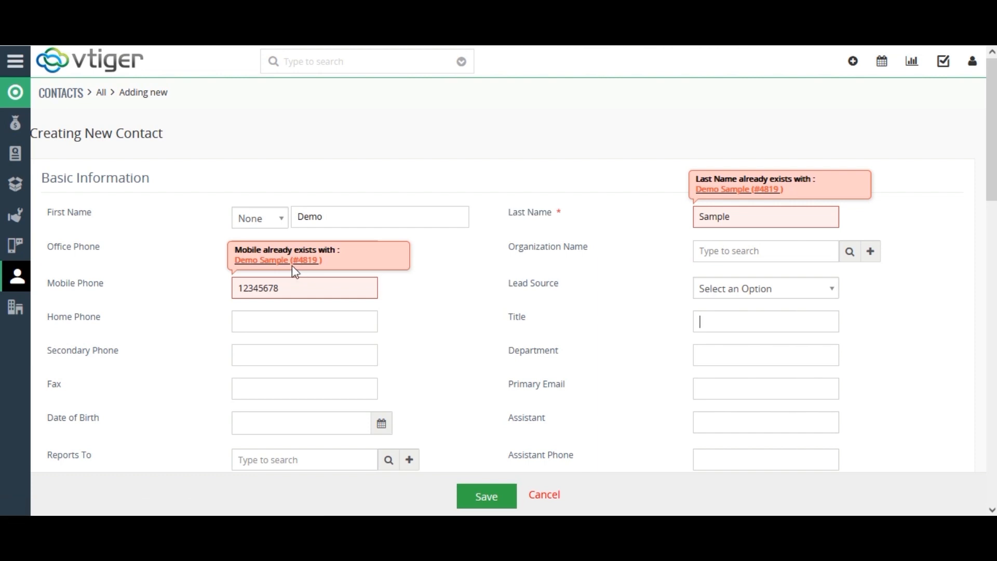
mouse_move(312, 270)
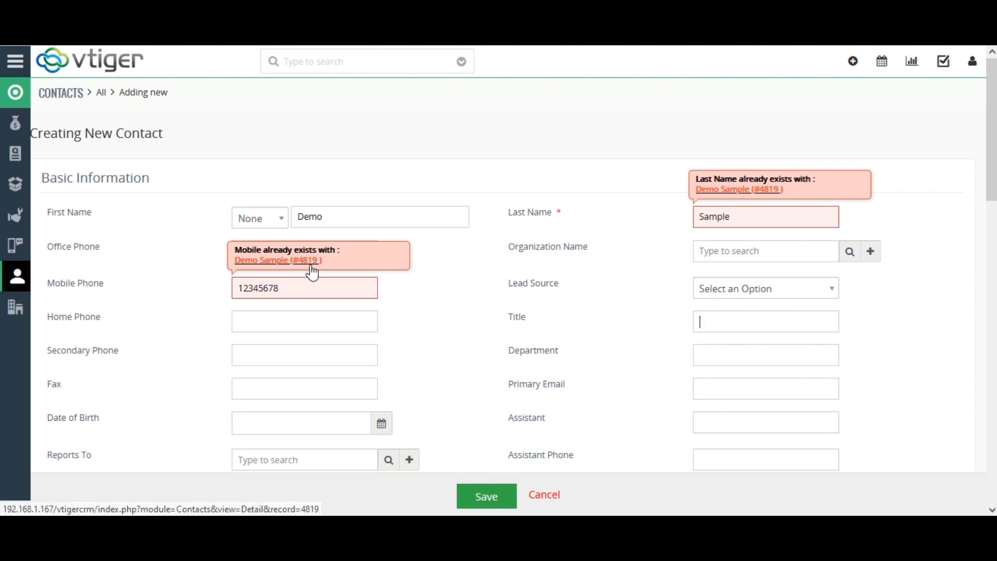
mouse_move(673, 338)
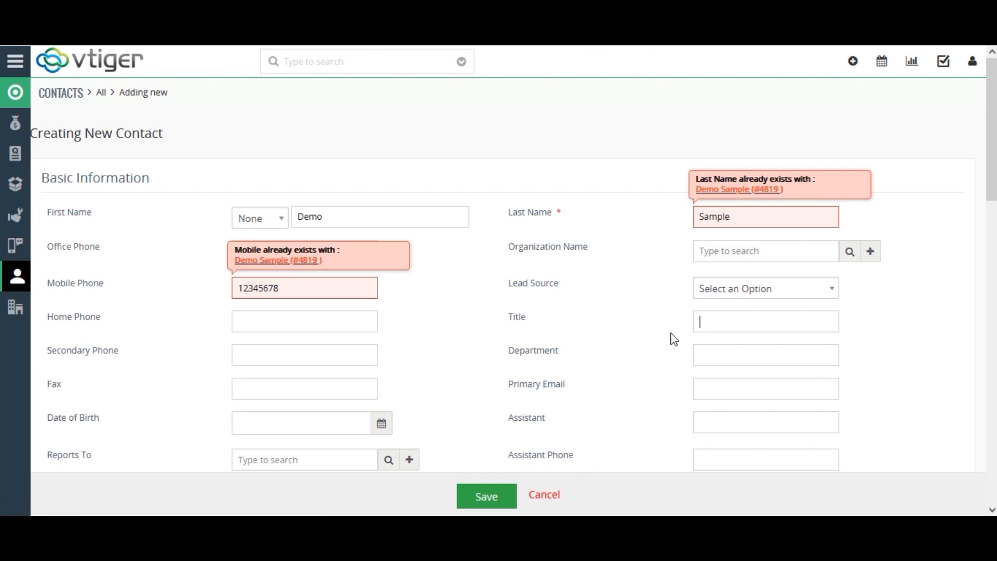
type("Test")
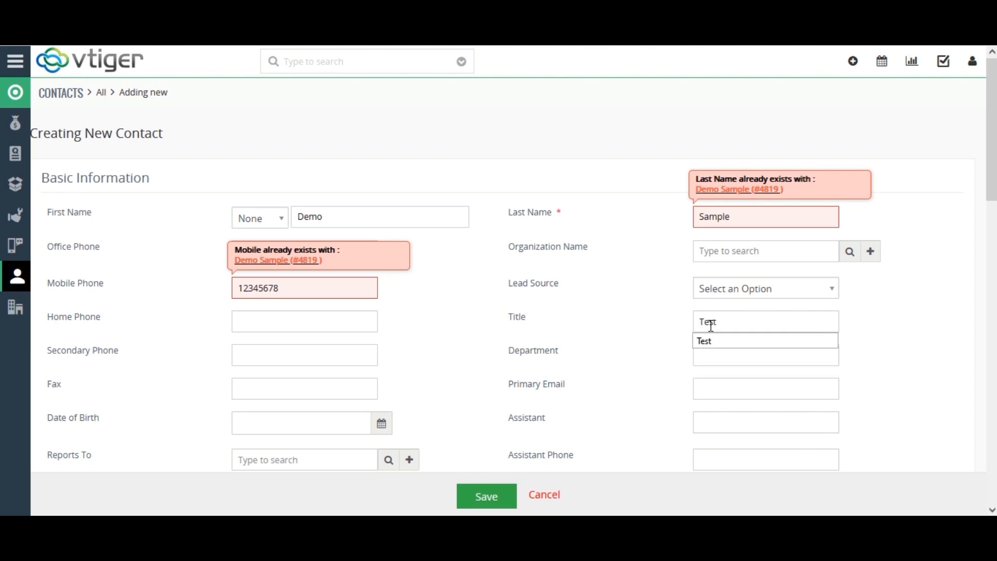
mouse_move(893, 297)
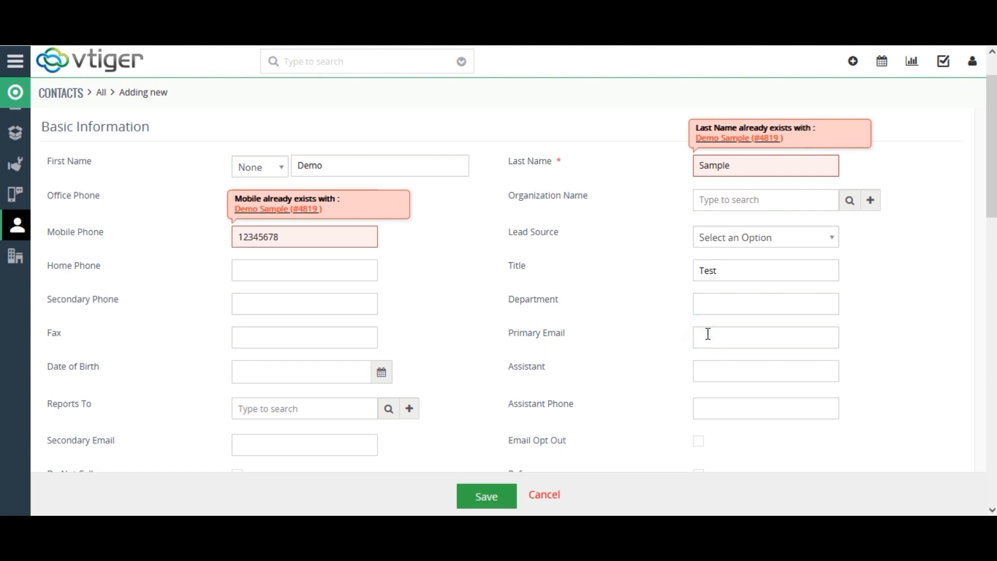
type("demo@mail.com")
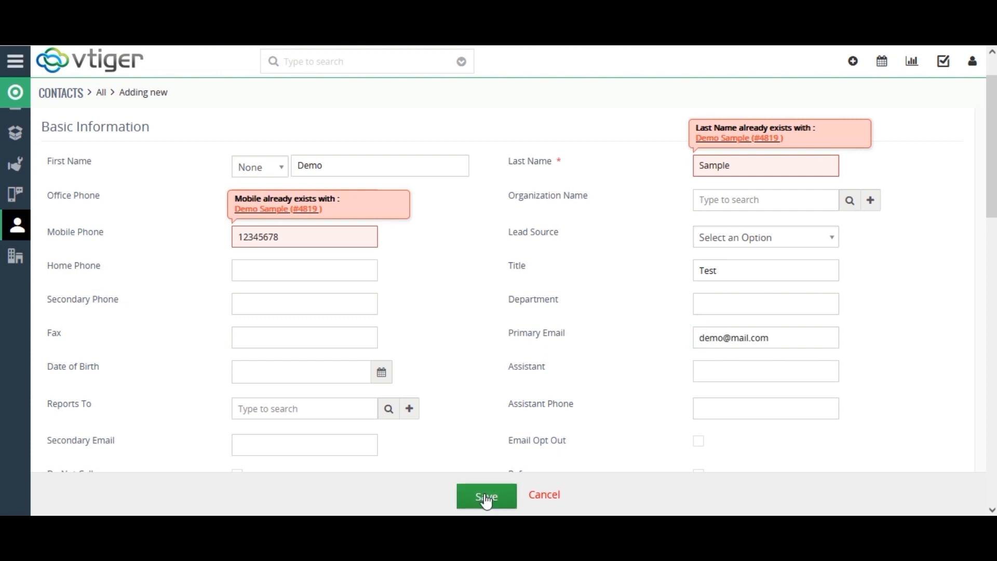
left_click(486, 496)
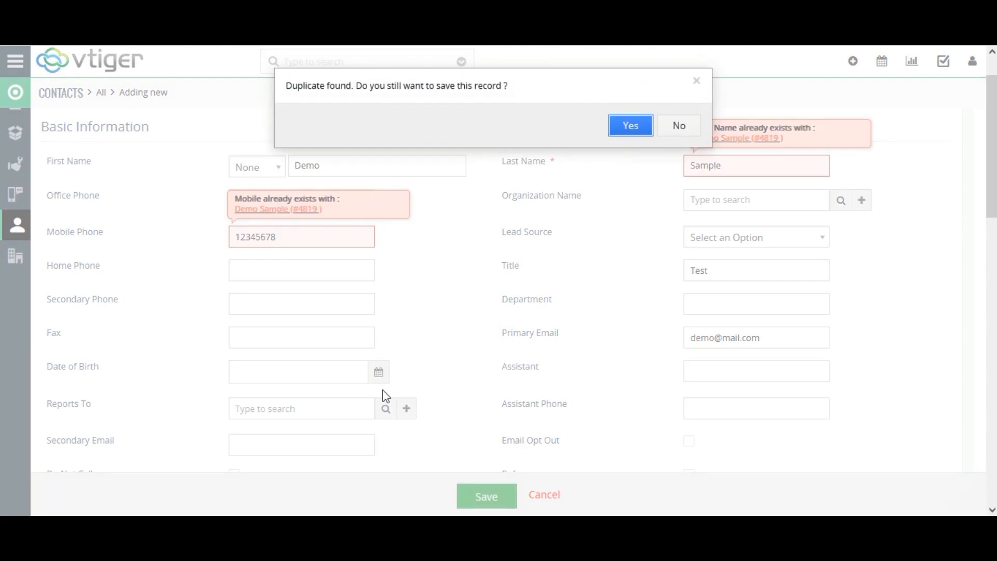
mouse_move(420, 90)
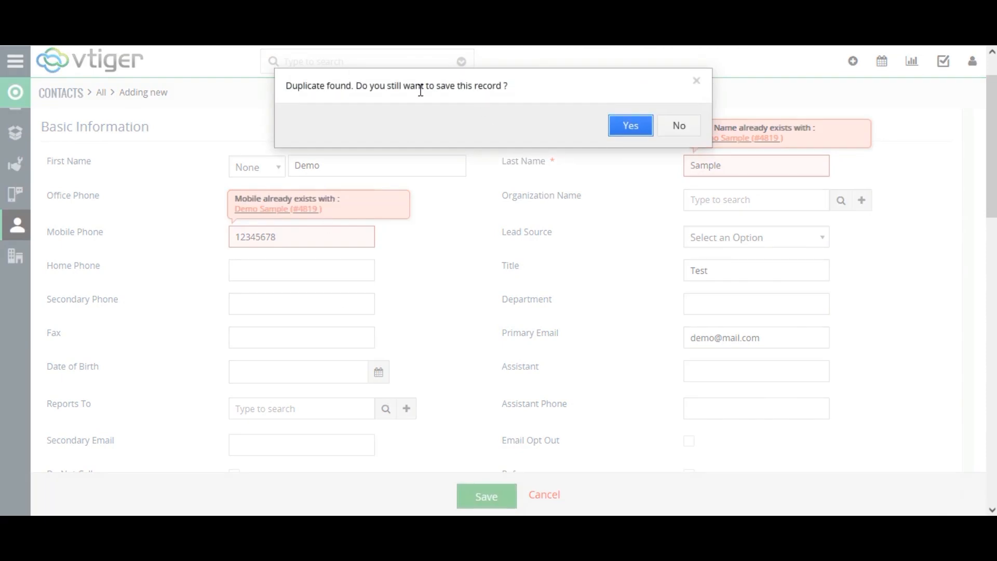
mouse_move(394, 122)
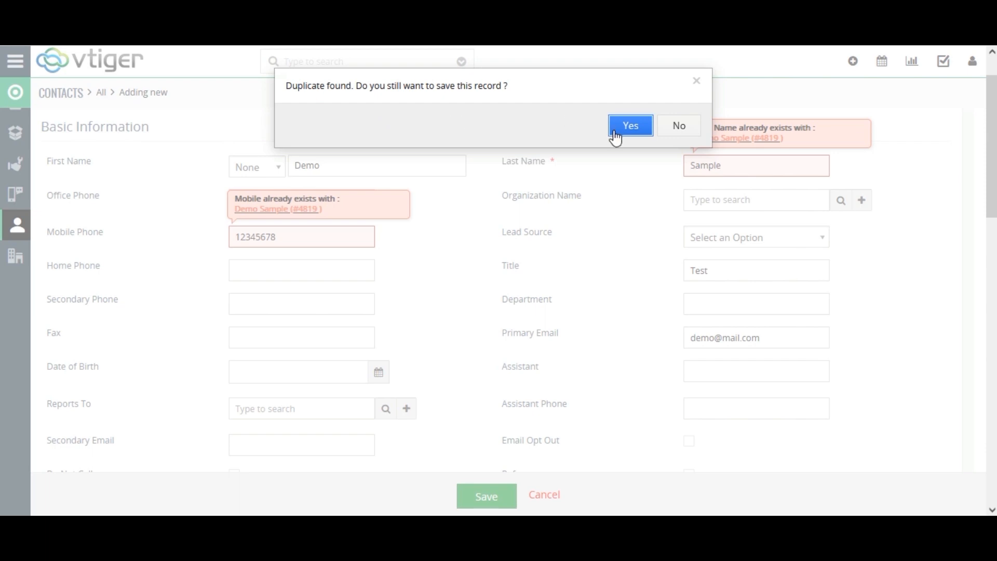
mouse_move(678, 125)
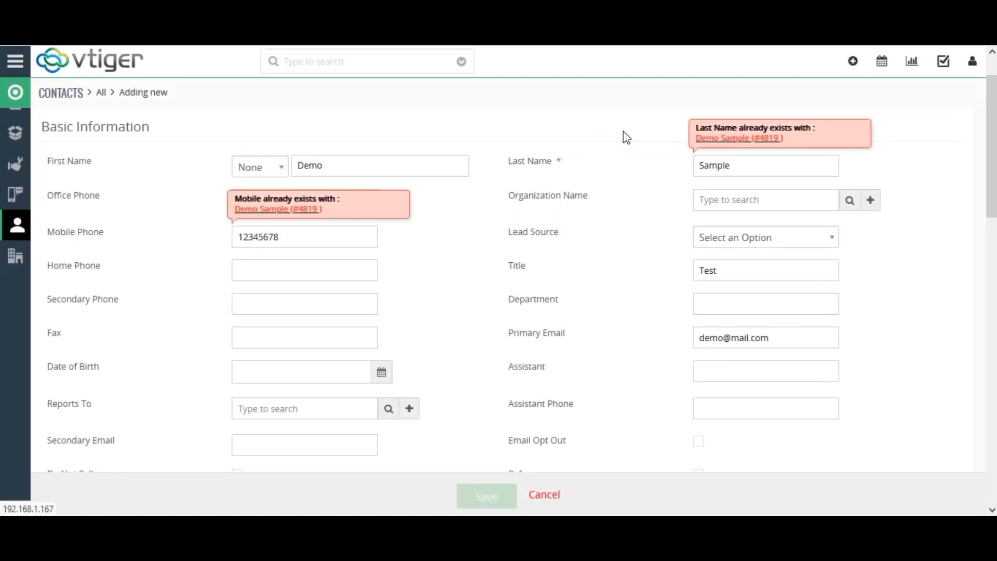
Confirm the duplicate-found prompt so the contact saves, then leave the detail page
left_click(486, 496)
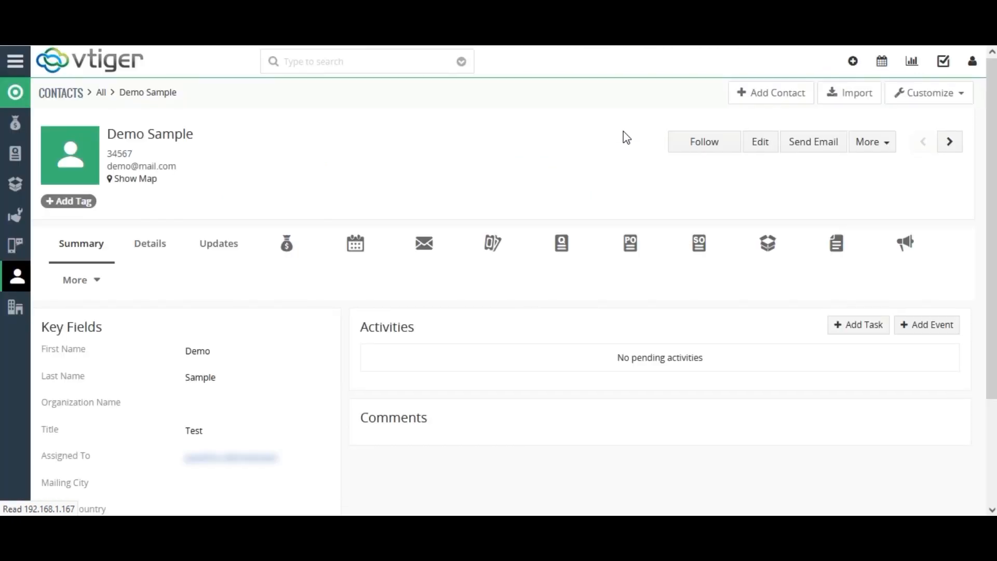
left_click(101, 93)
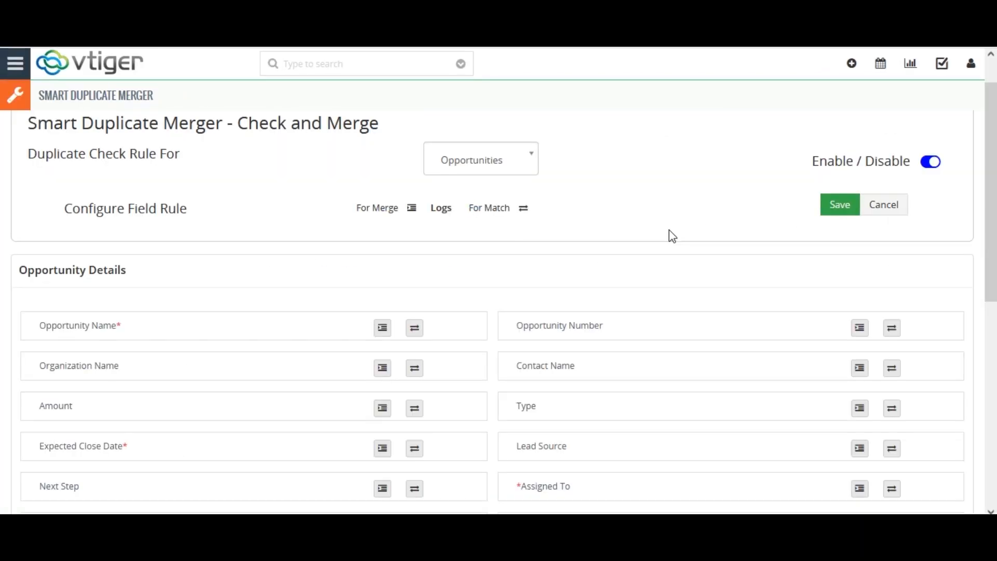
mouse_move(392, 256)
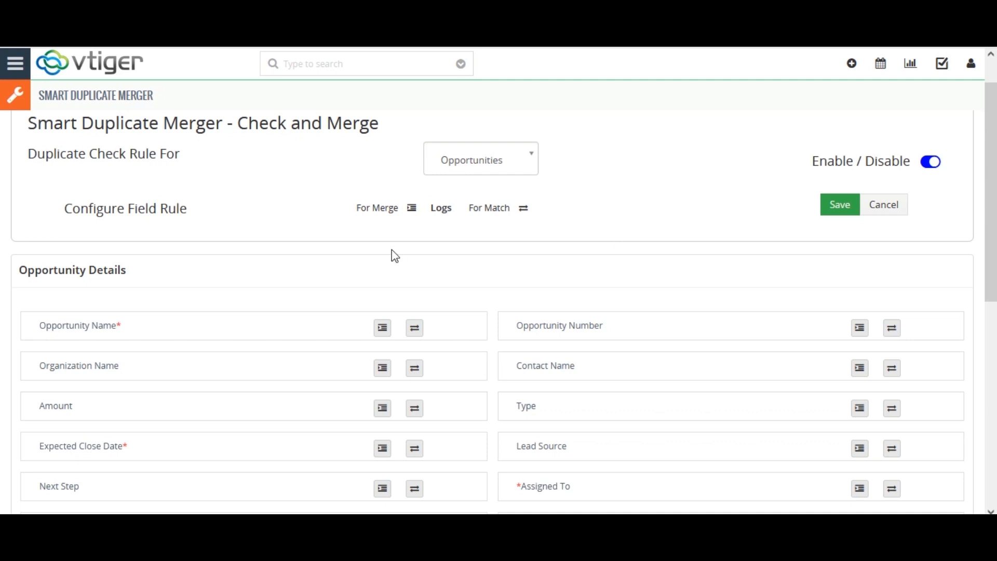
mouse_move(672, 235)
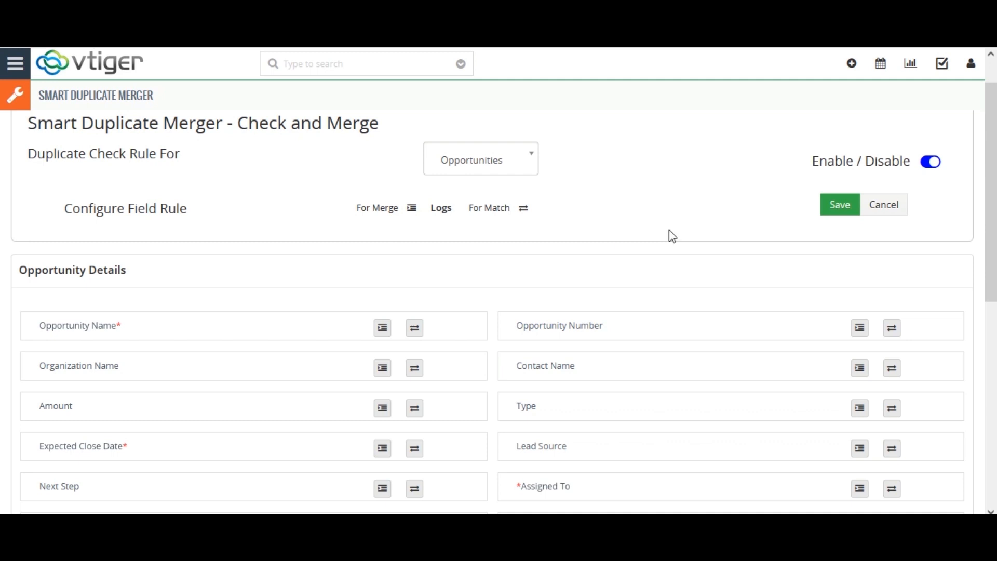
mouse_move(394, 255)
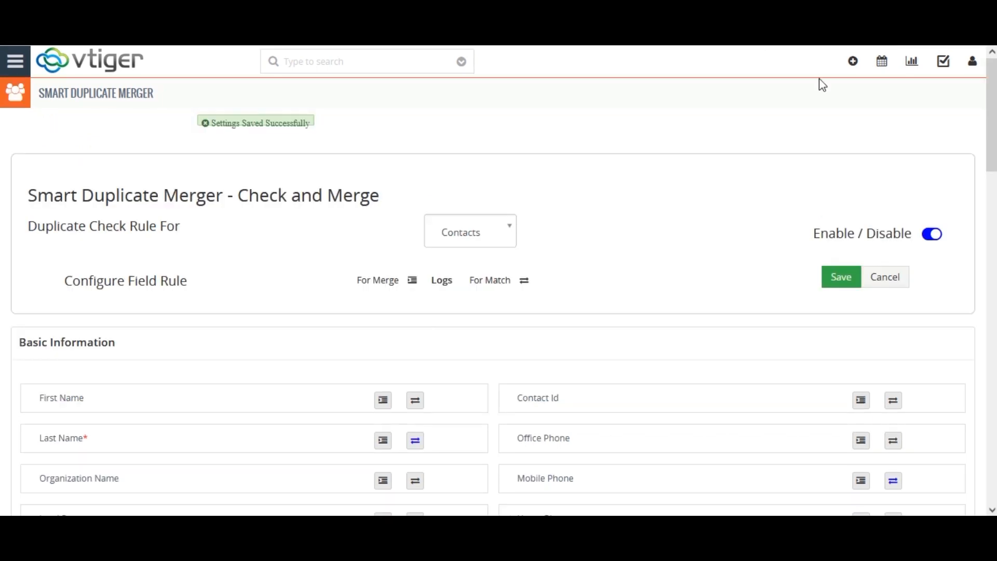
Mark Office Phone and Primary Email as merge fields and save the Contacts rule
scroll("down", 3)
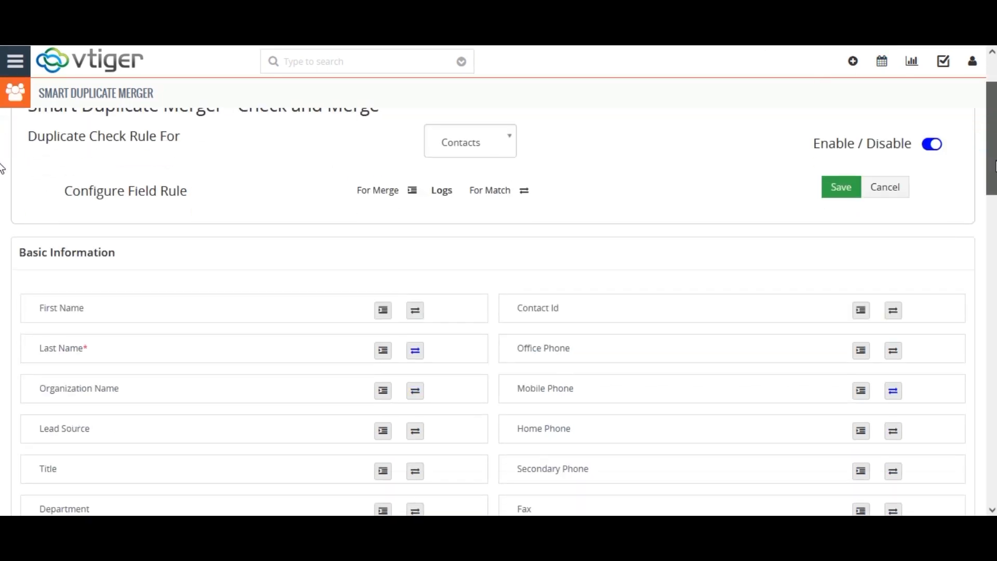
scroll("down", 3)
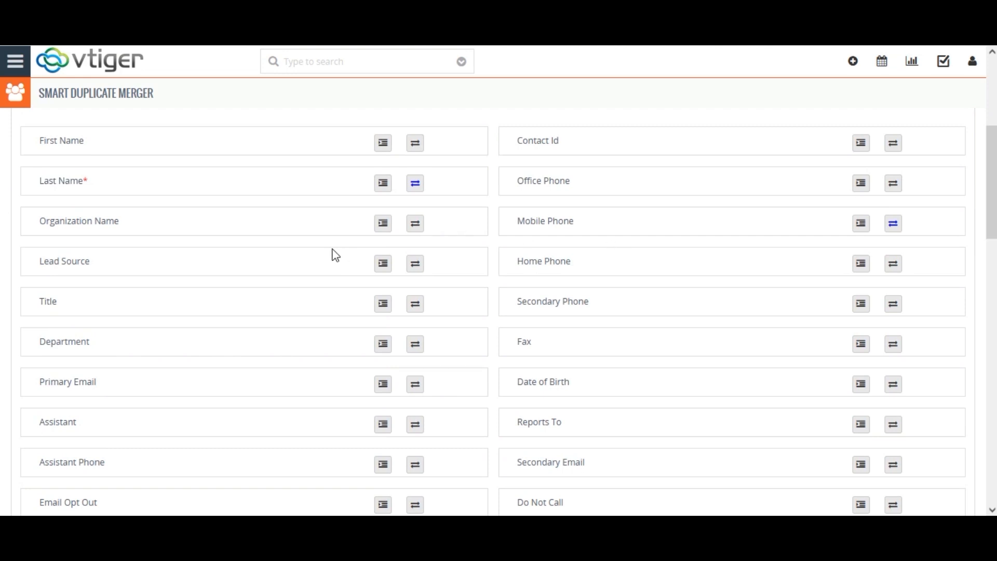
mouse_move(568, 302)
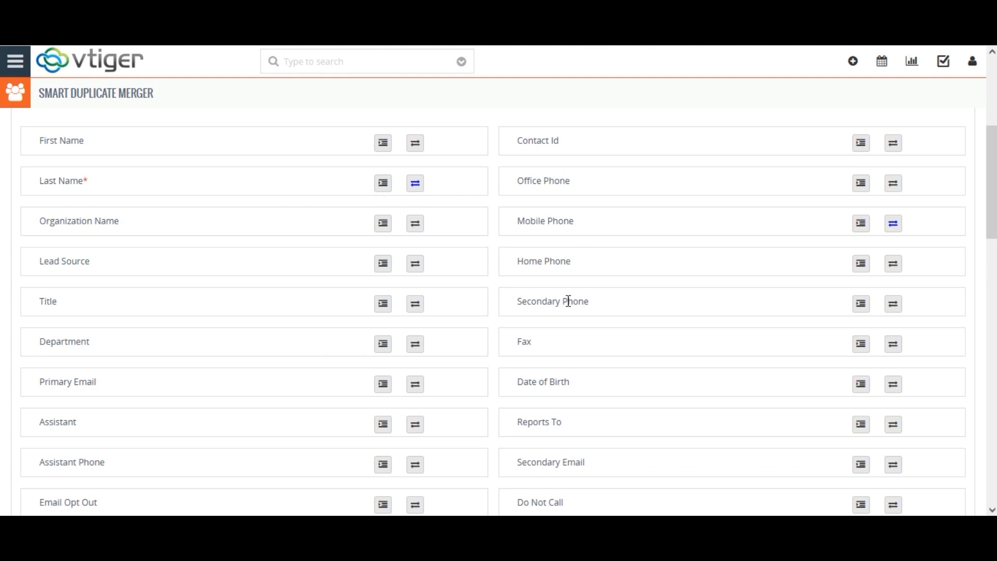
mouse_move(336, 255)
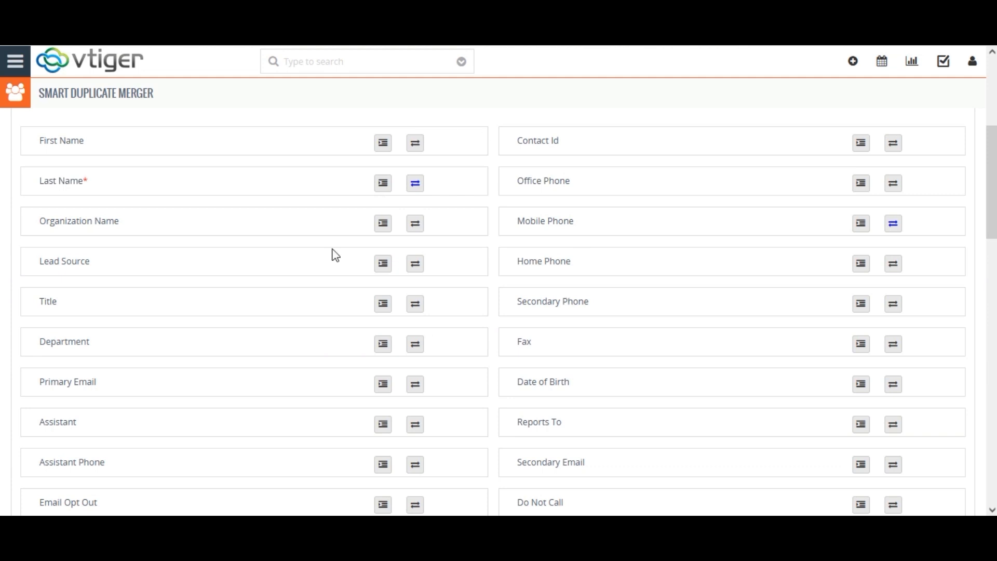
mouse_move(568, 301)
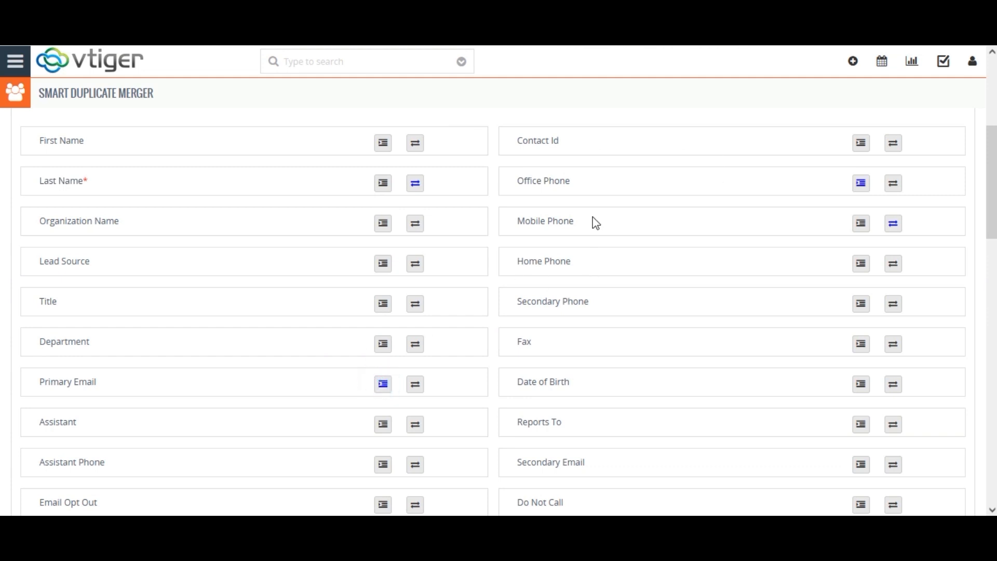
left_click(860, 183)
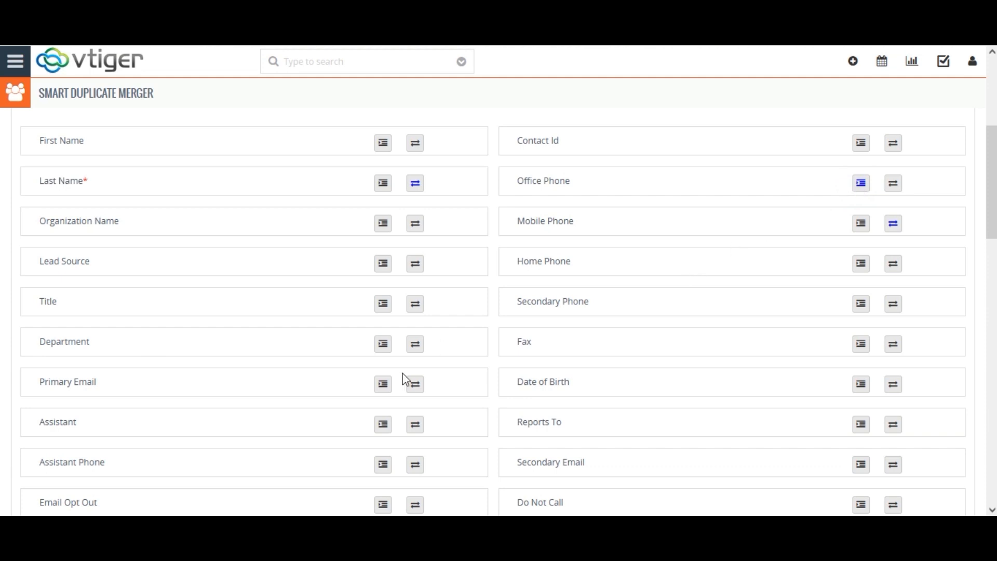
left_click(382, 383)
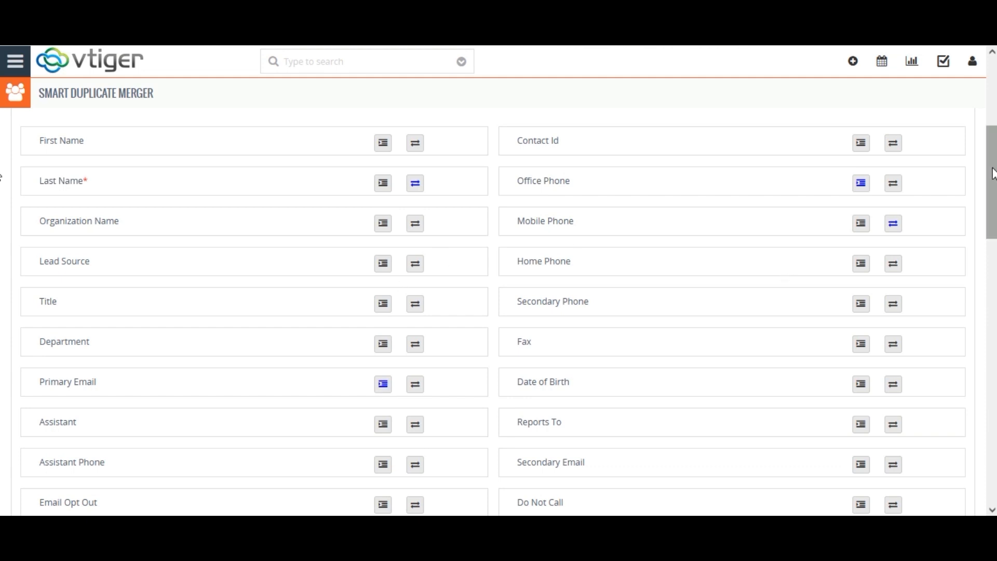
scroll("down", 3)
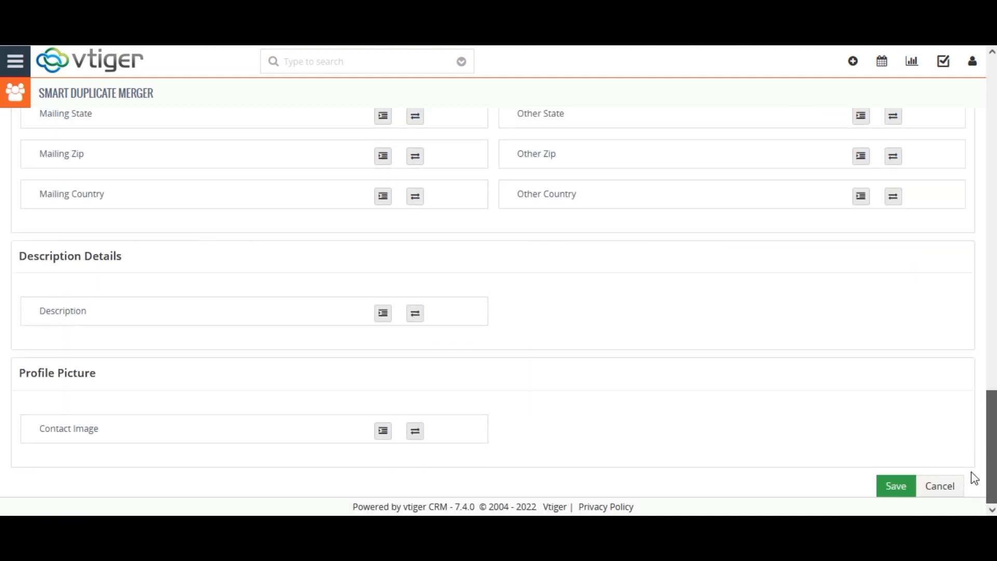
left_click(895, 485)
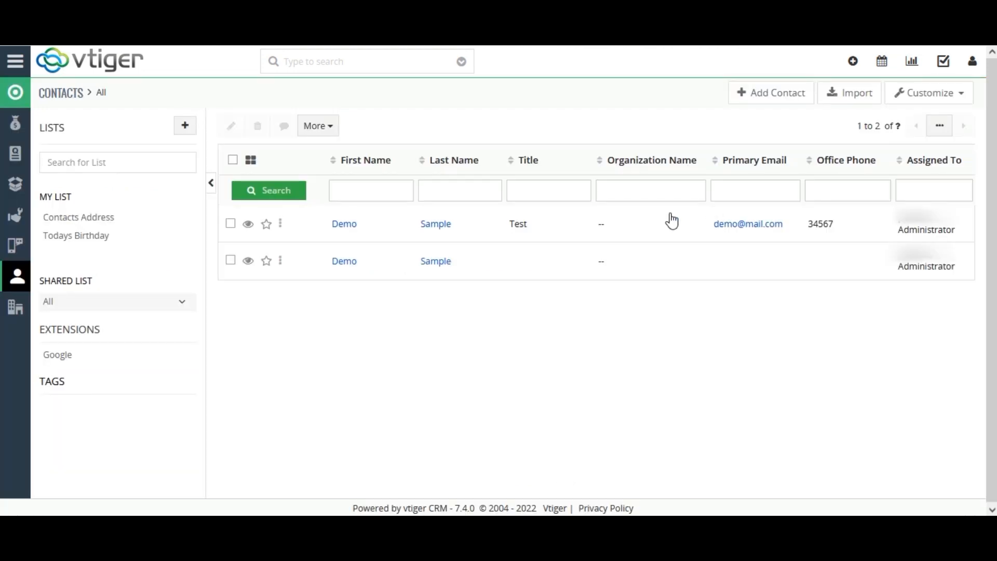
mouse_move(675, 275)
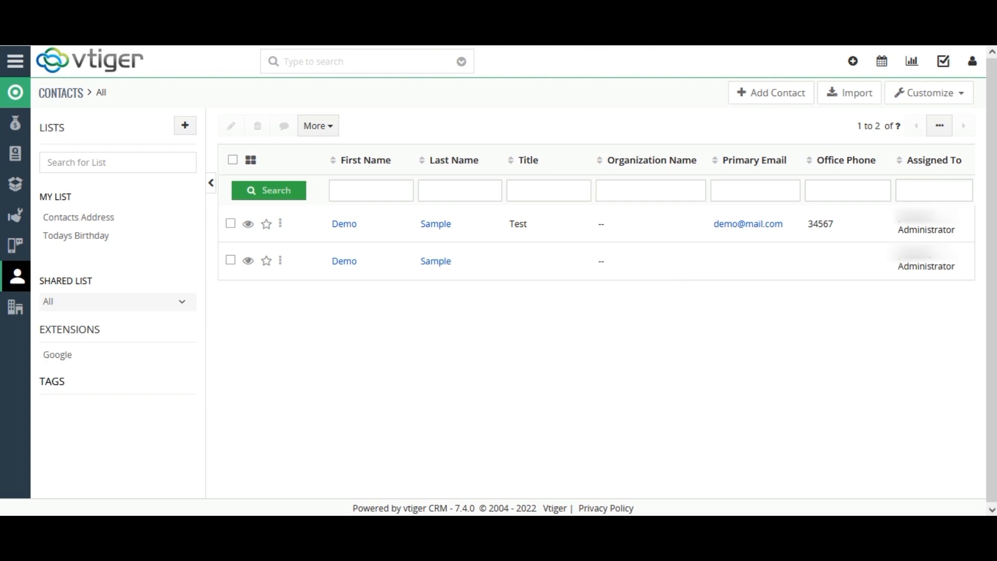
mouse_move(576, 219)
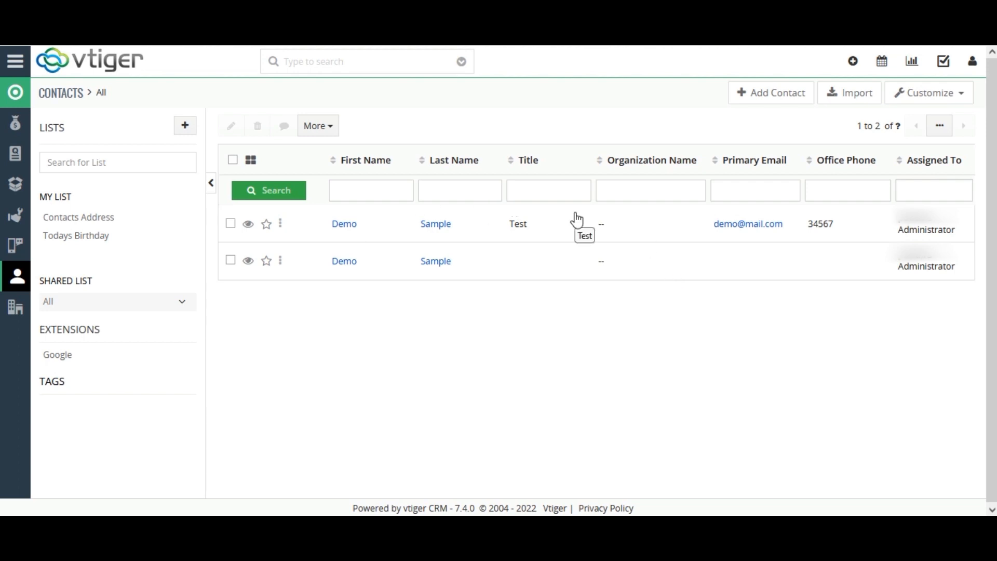
mouse_move(795, 229)
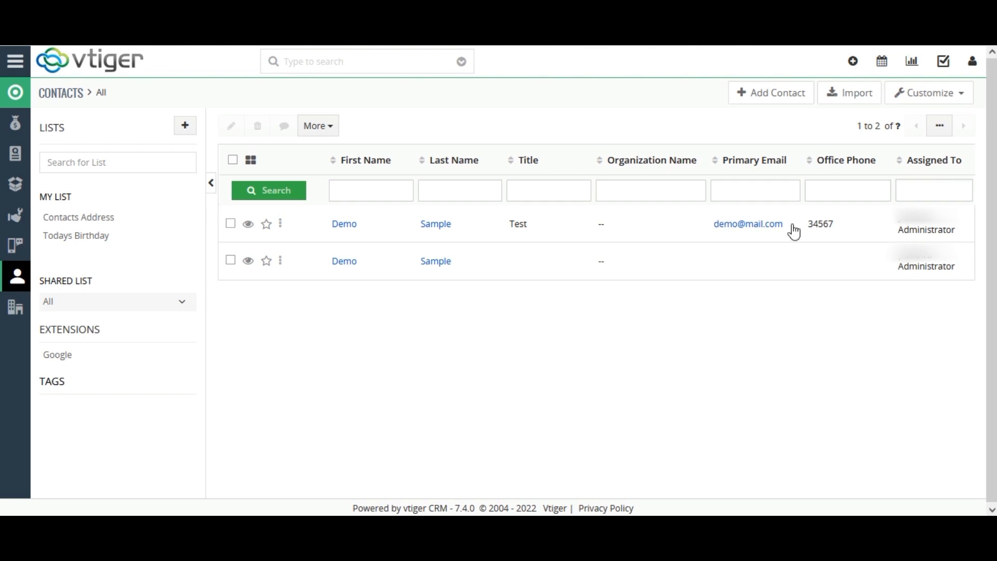
mouse_move(475, 271)
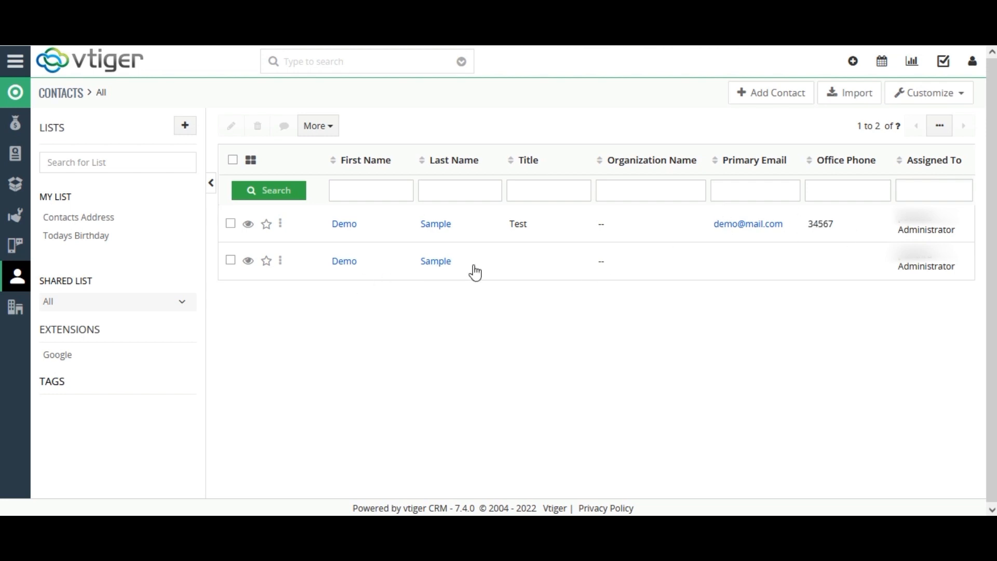
mouse_move(461, 247)
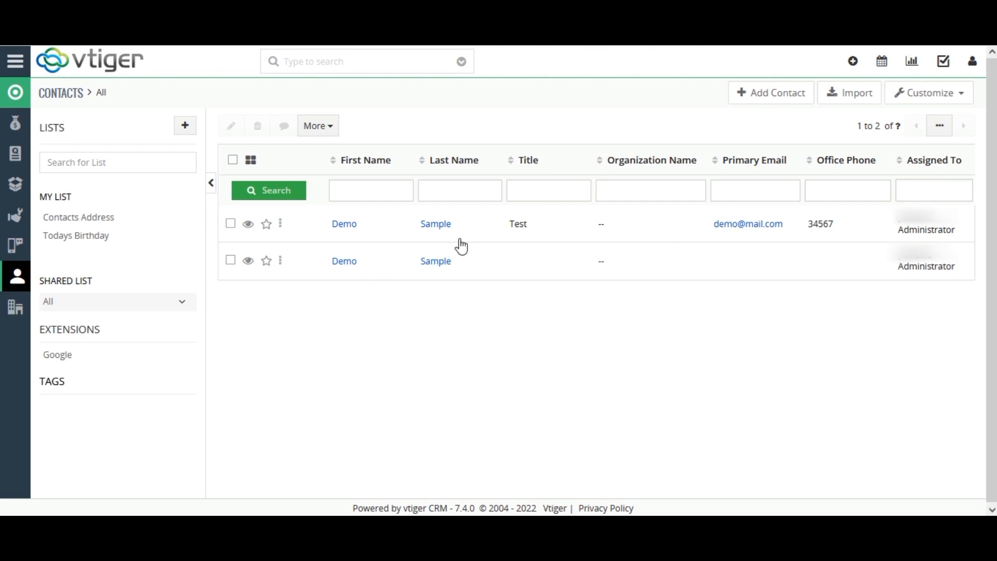
mouse_move(455, 316)
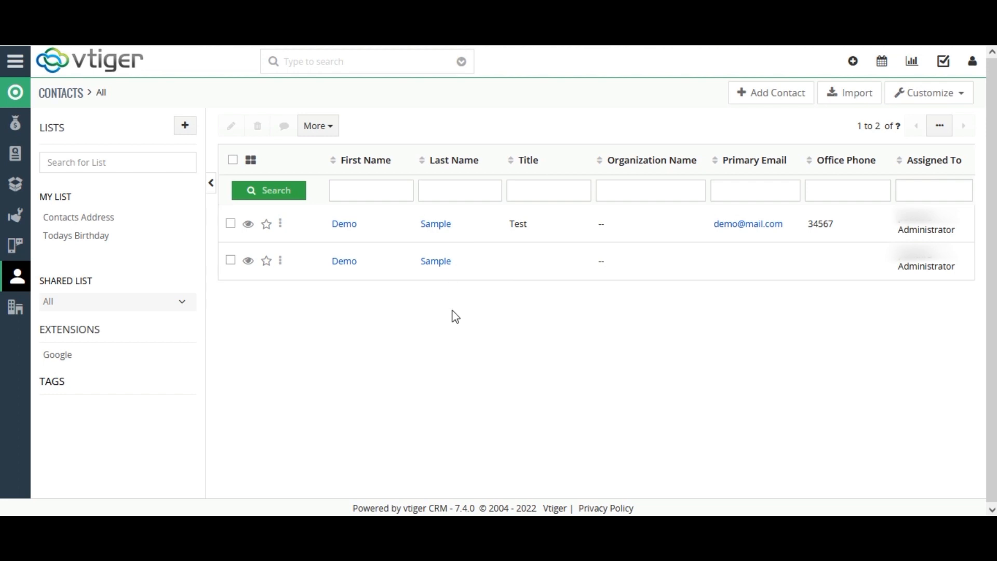
mouse_move(344, 223)
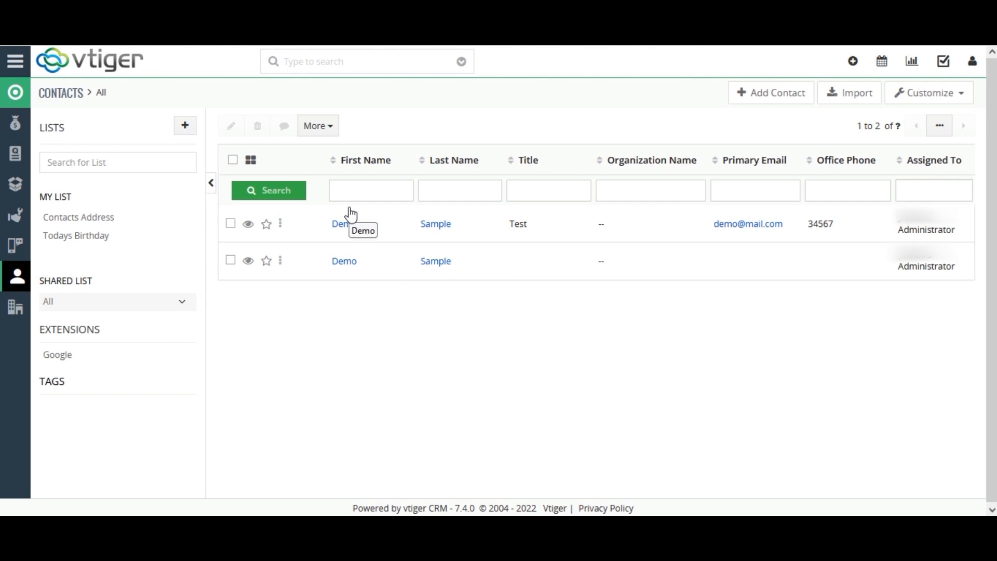
mouse_move(398, 213)
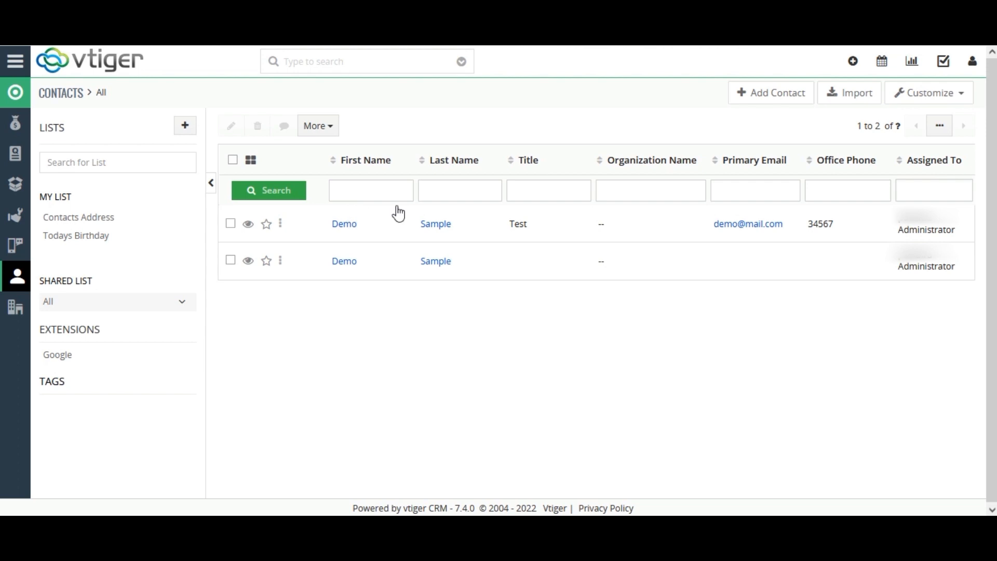
mouse_move(407, 288)
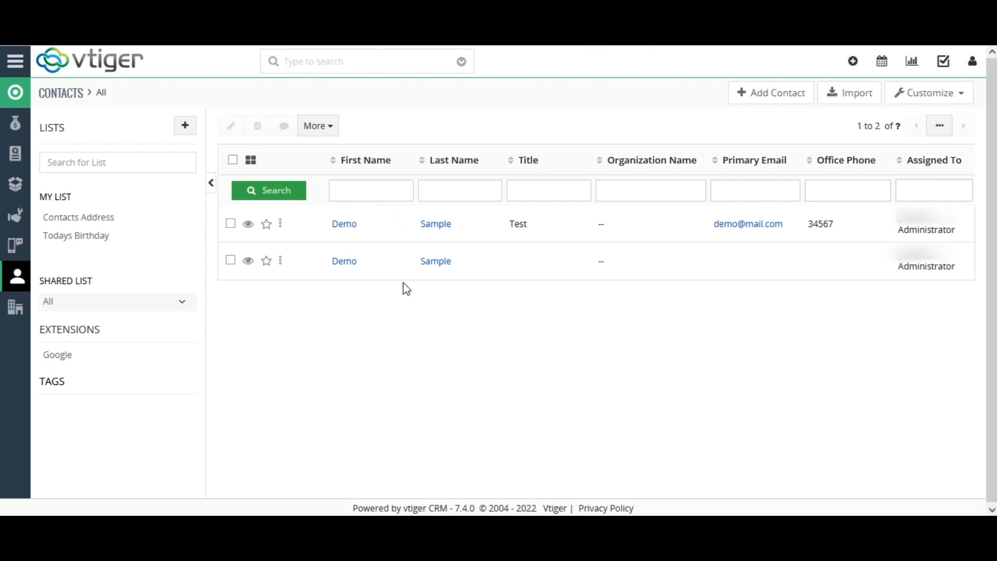
mouse_move(436, 260)
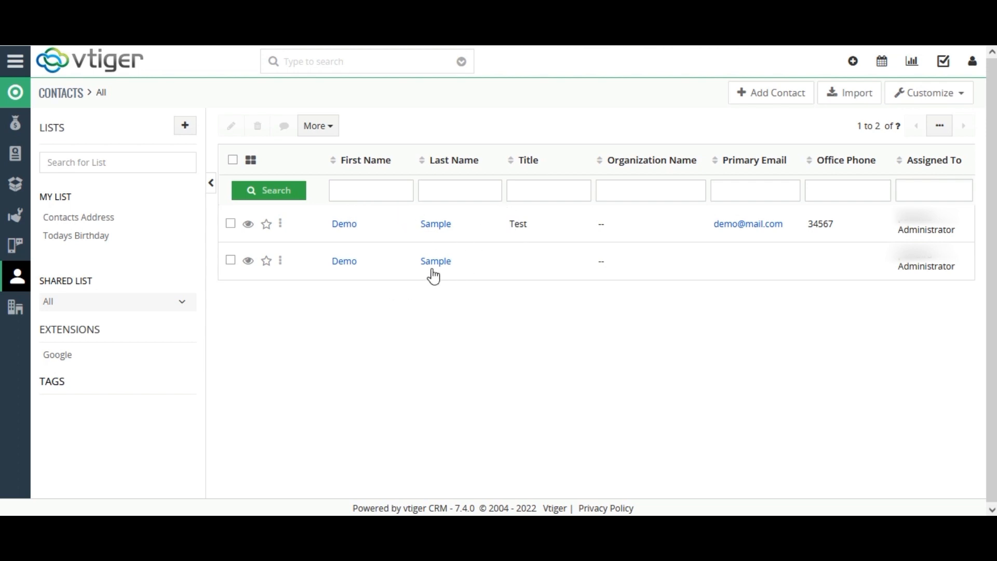
mouse_move(320, 268)
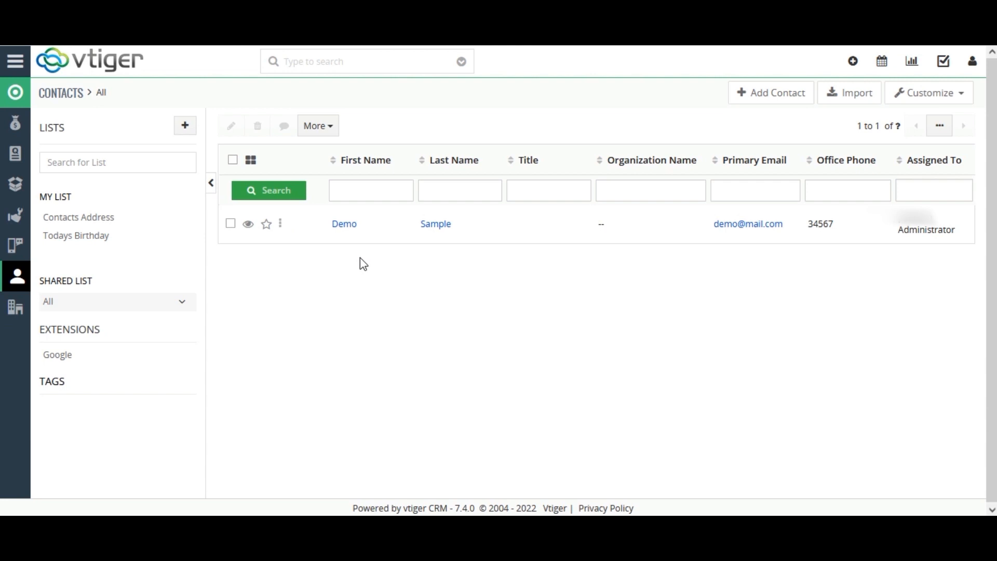
mouse_move(754, 211)
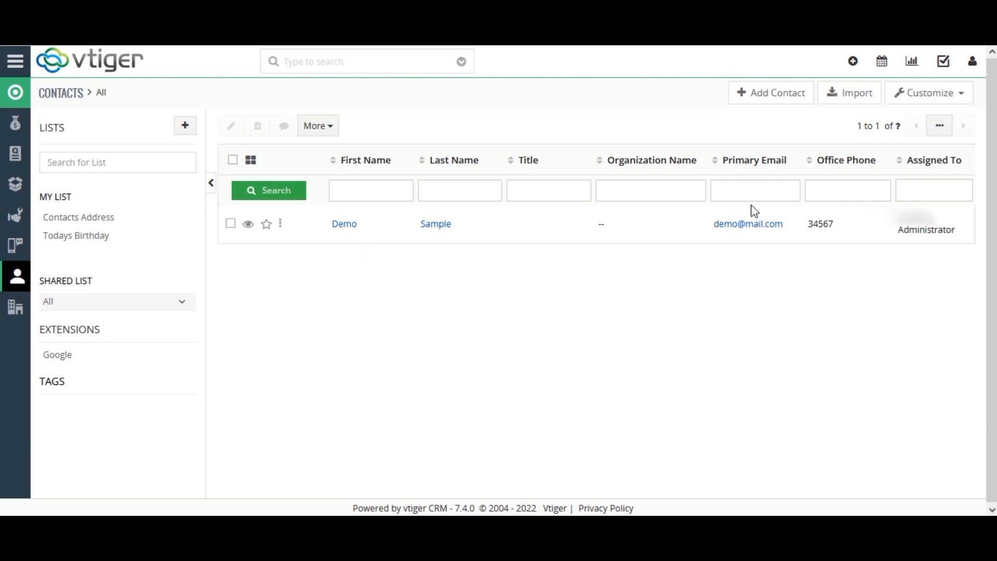
mouse_move(750, 226)
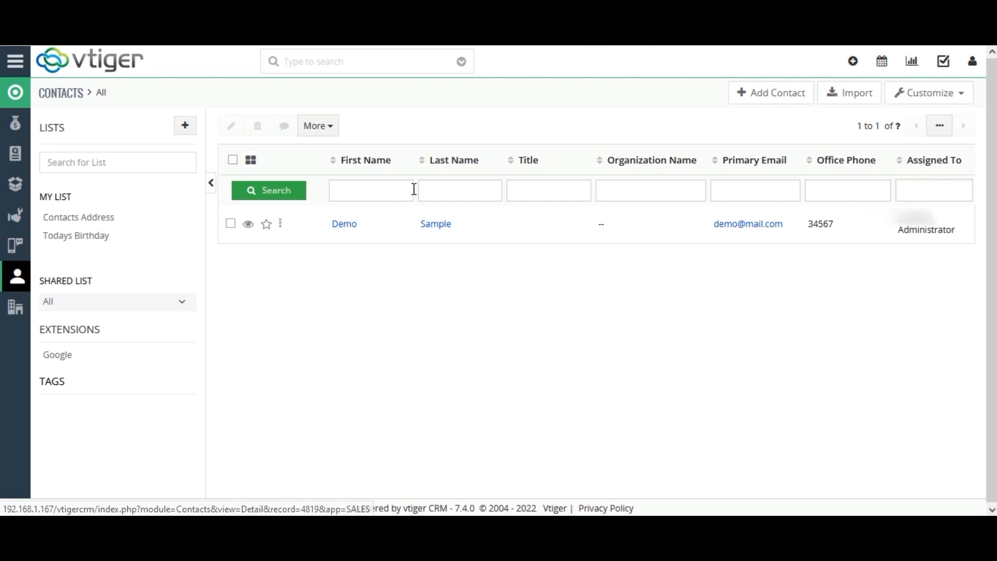
mouse_move(349, 215)
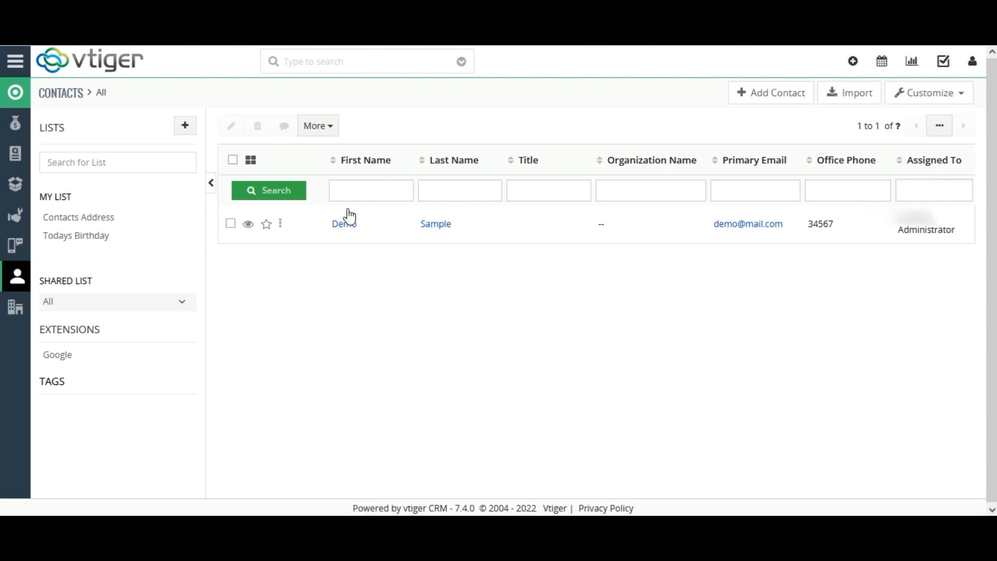
mouse_move(767, 229)
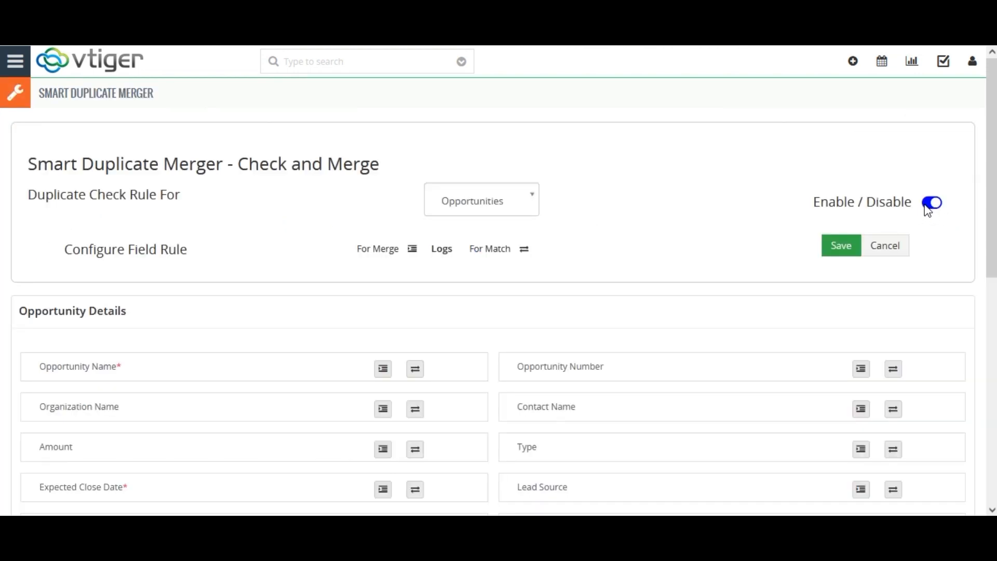
Scroll down the Opportunities duplicate rule settings to view its fields
scroll("down", 3)
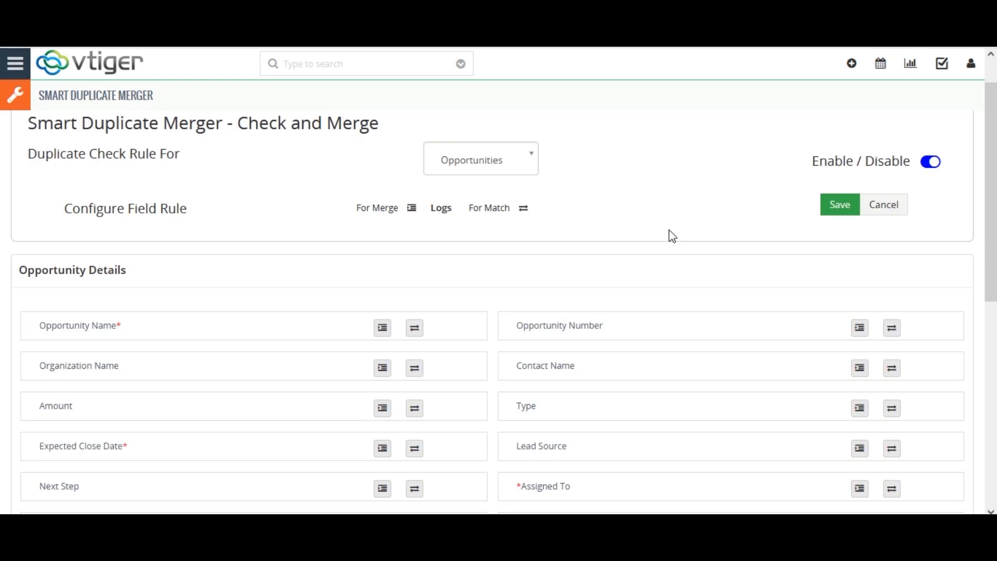
mouse_move(395, 255)
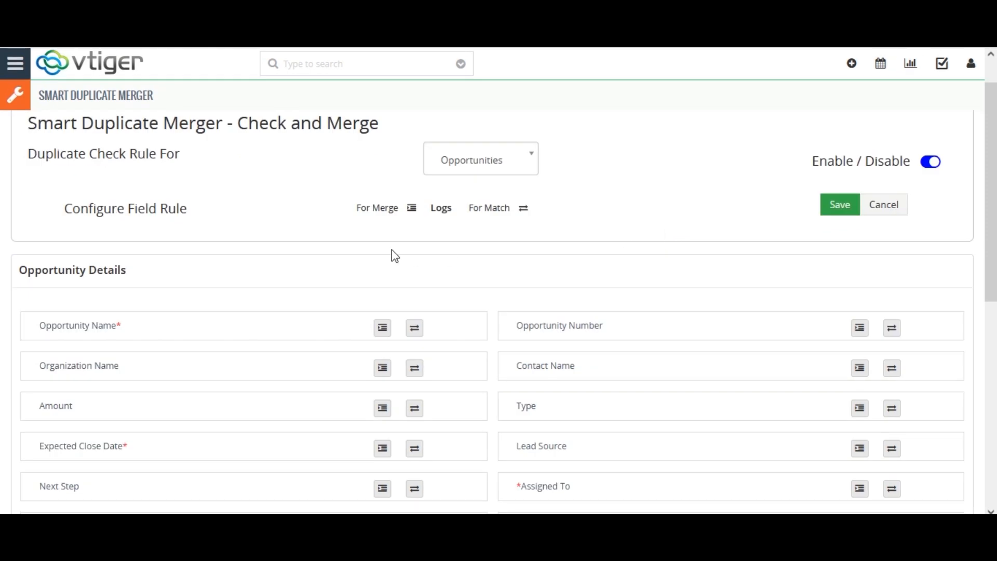
mouse_move(126, 81)
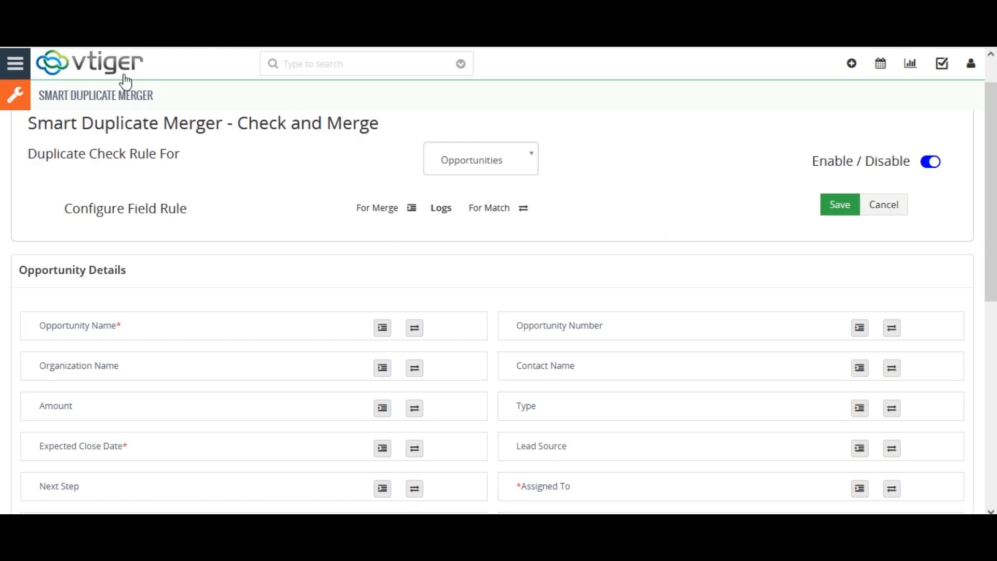
mouse_move(672, 236)
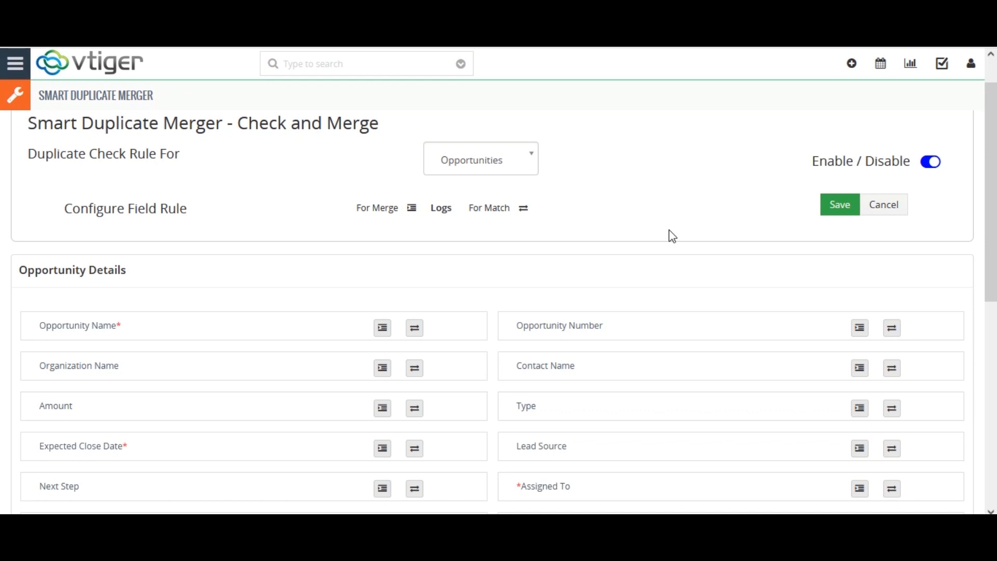
mouse_move(395, 255)
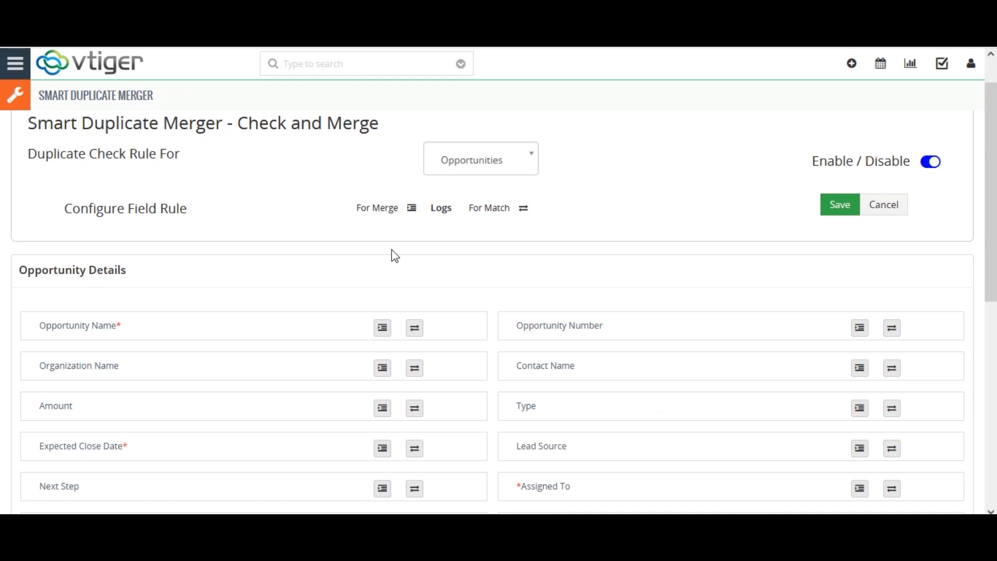
mouse_move(672, 236)
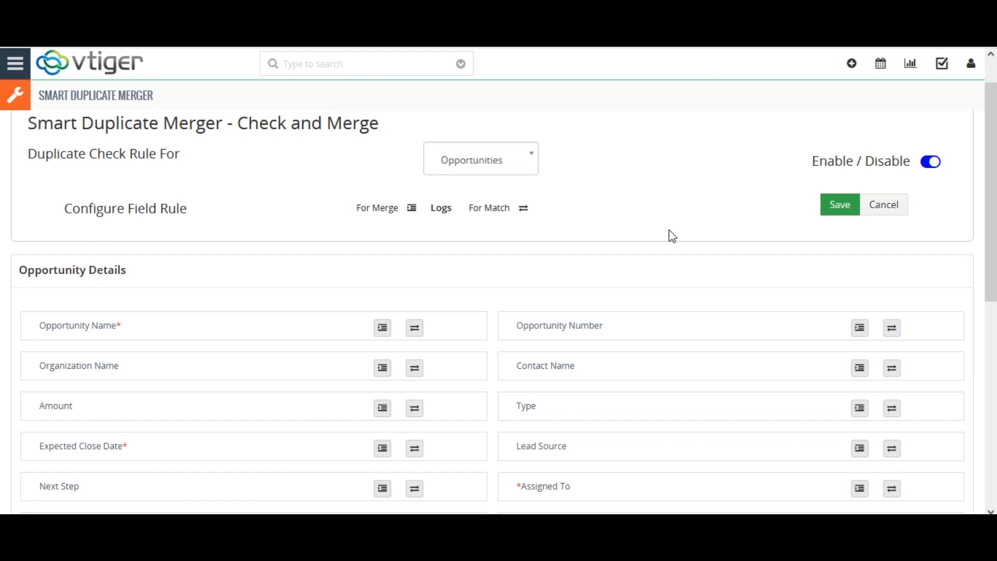